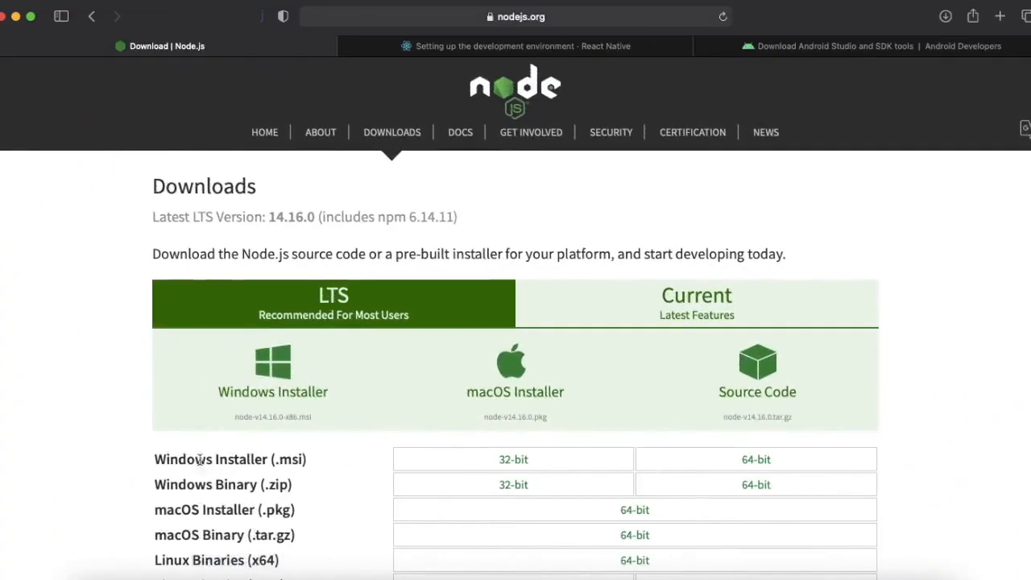
pyautogui.moveTo(97, 395)
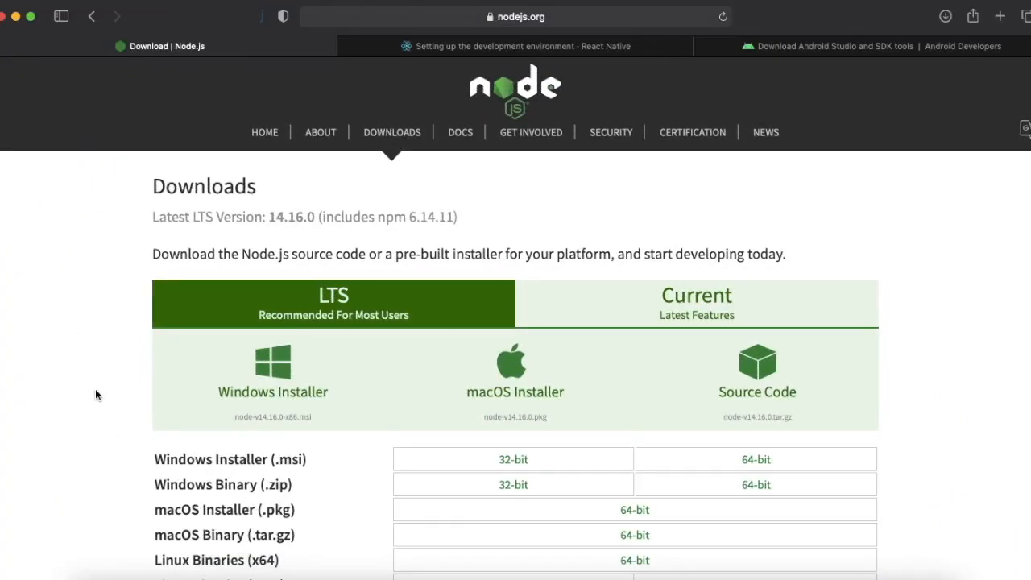
# Download the Node.js 14.16.0 LTS macOS installer (.pkg) and launch the downloaded package.
pyautogui.scroll(-3)
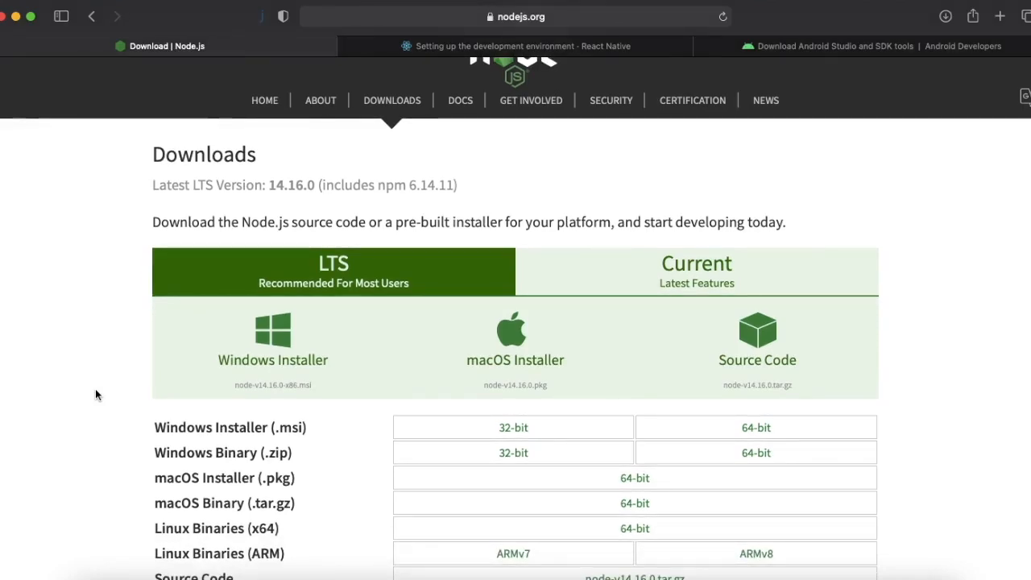
pyautogui.moveTo(121, 371)
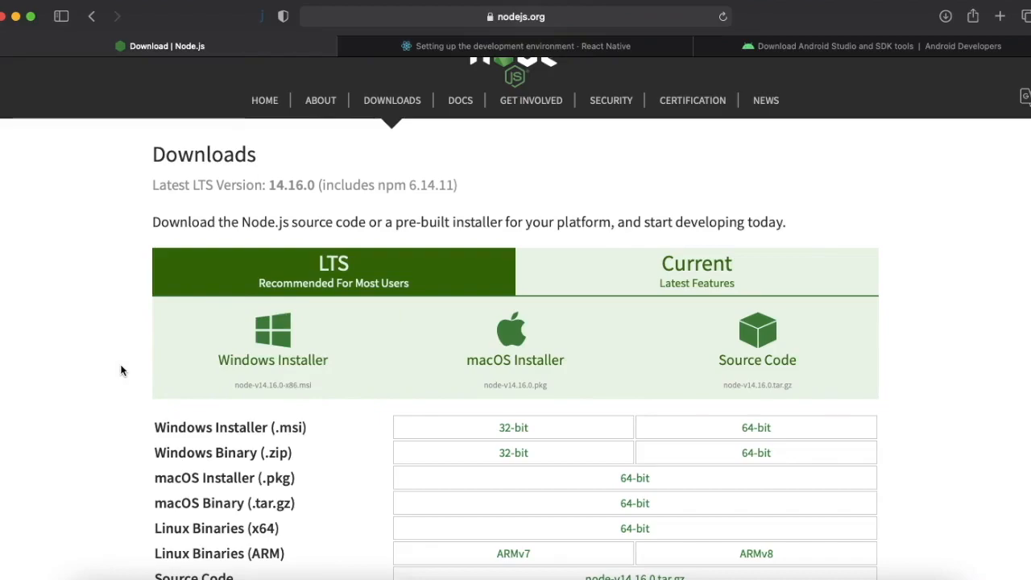
pyautogui.moveTo(440, 421)
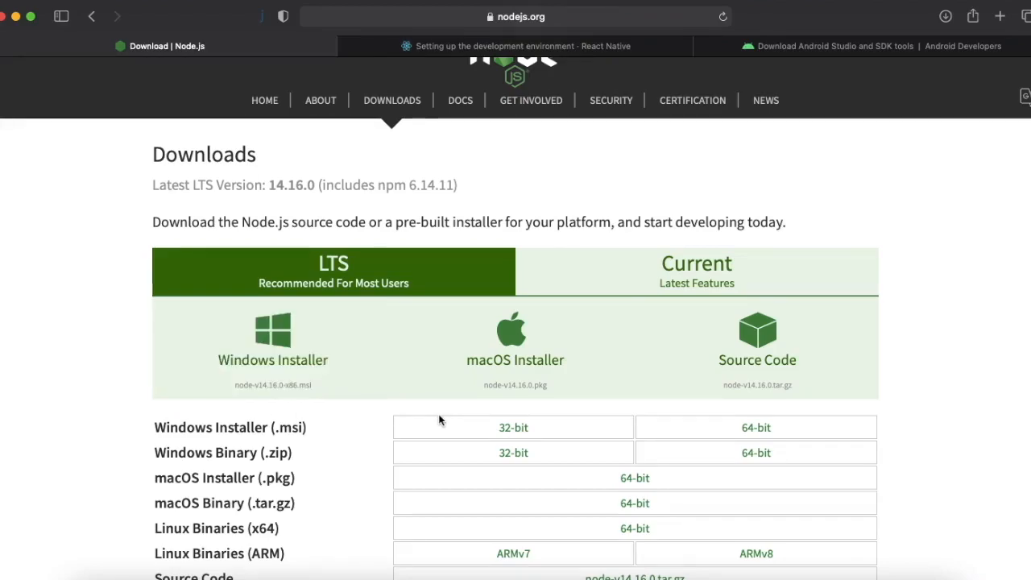
pyautogui.scroll(-3)
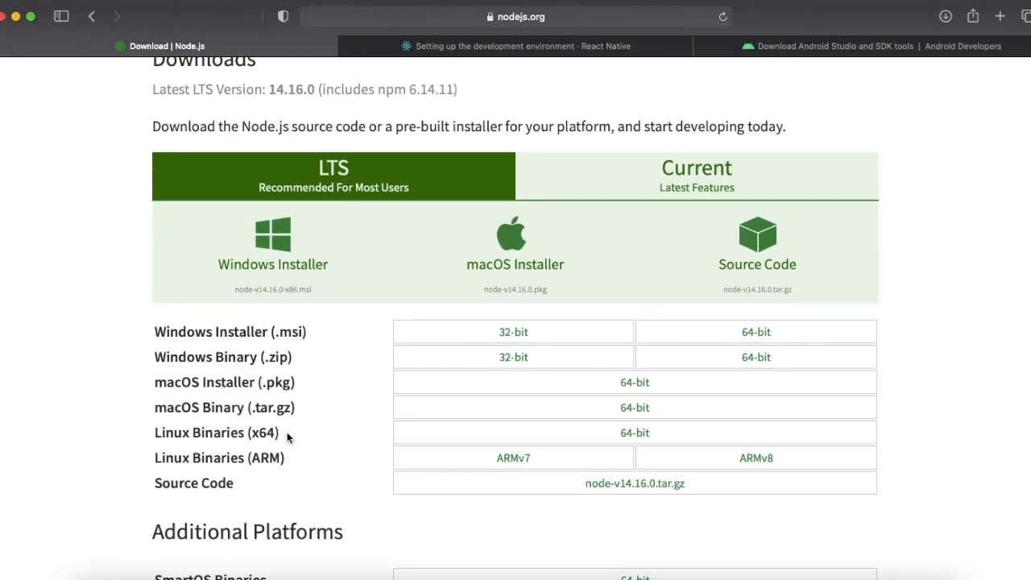
pyautogui.moveTo(97, 392)
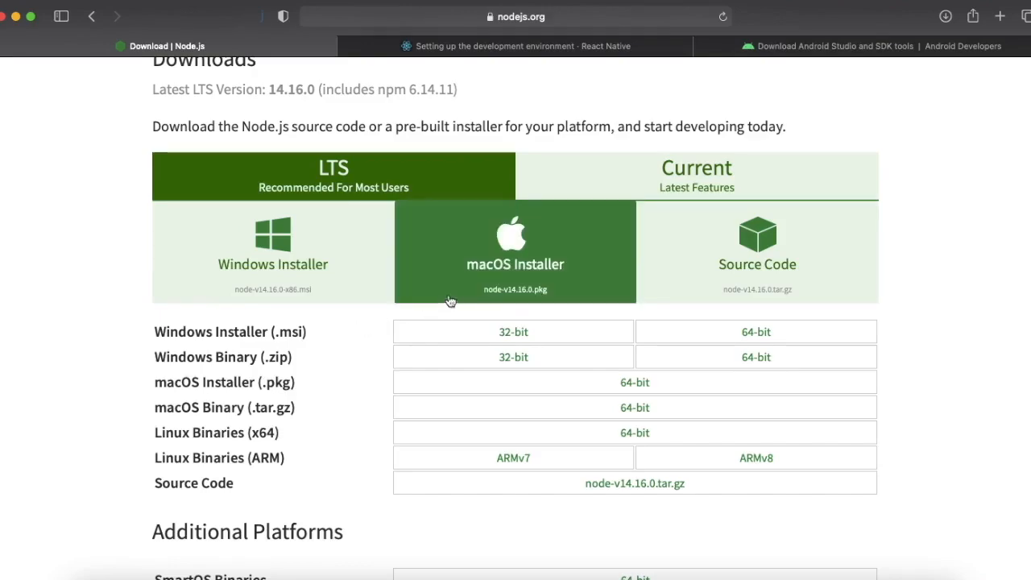
pyautogui.click(516, 251)
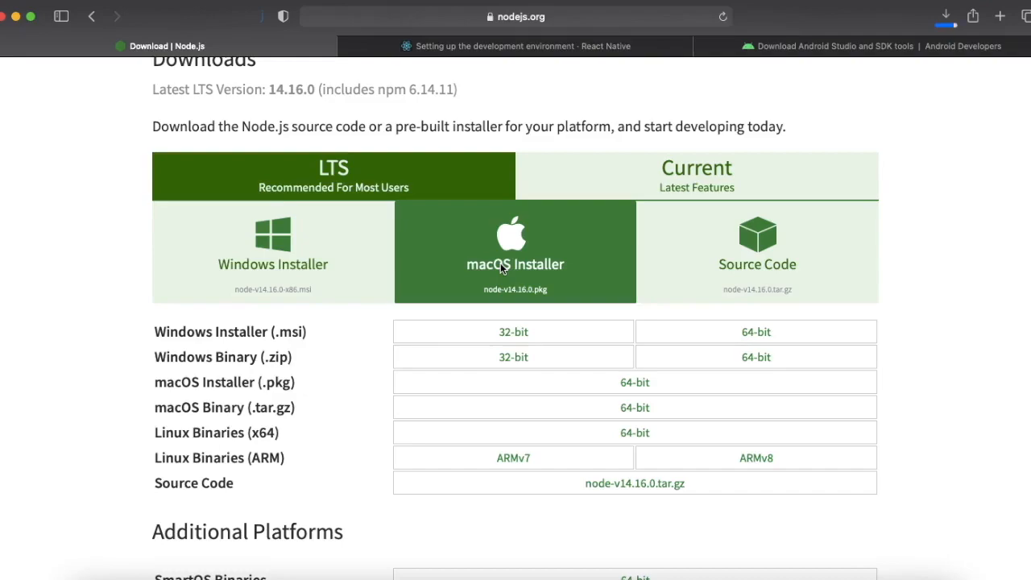
pyautogui.click(516, 251)
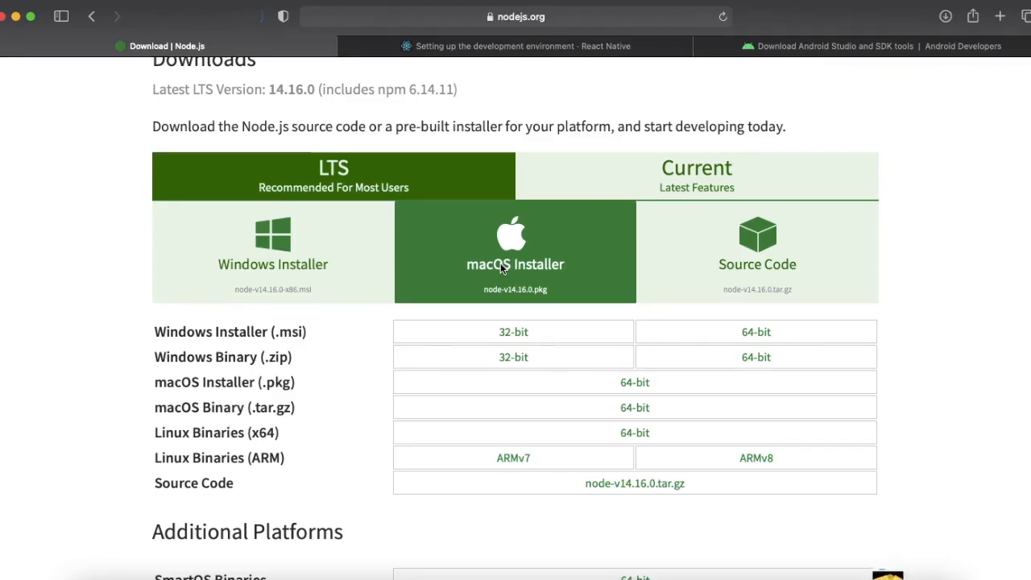
pyautogui.moveTo(935, 329)
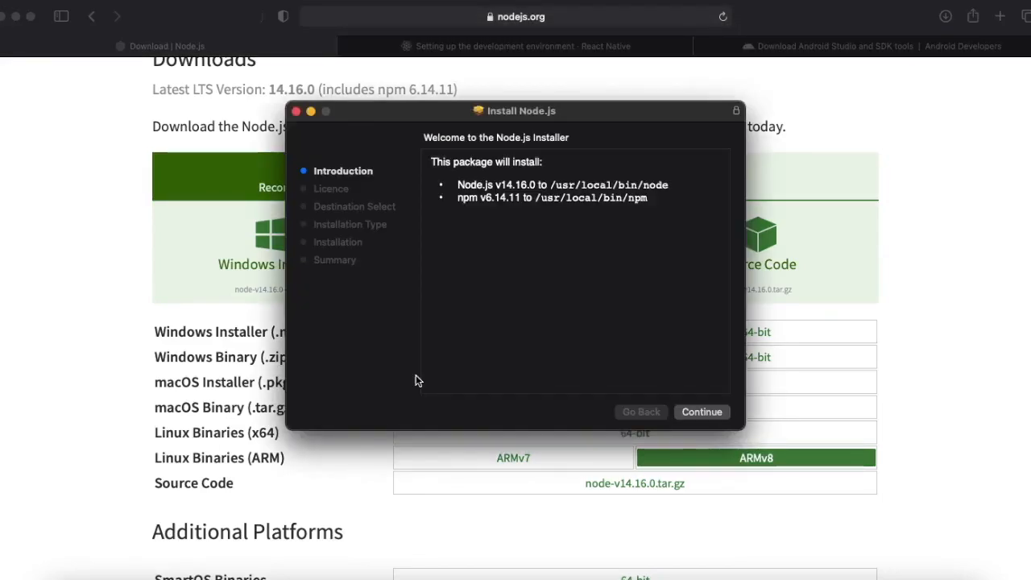
pyautogui.moveTo(698, 397)
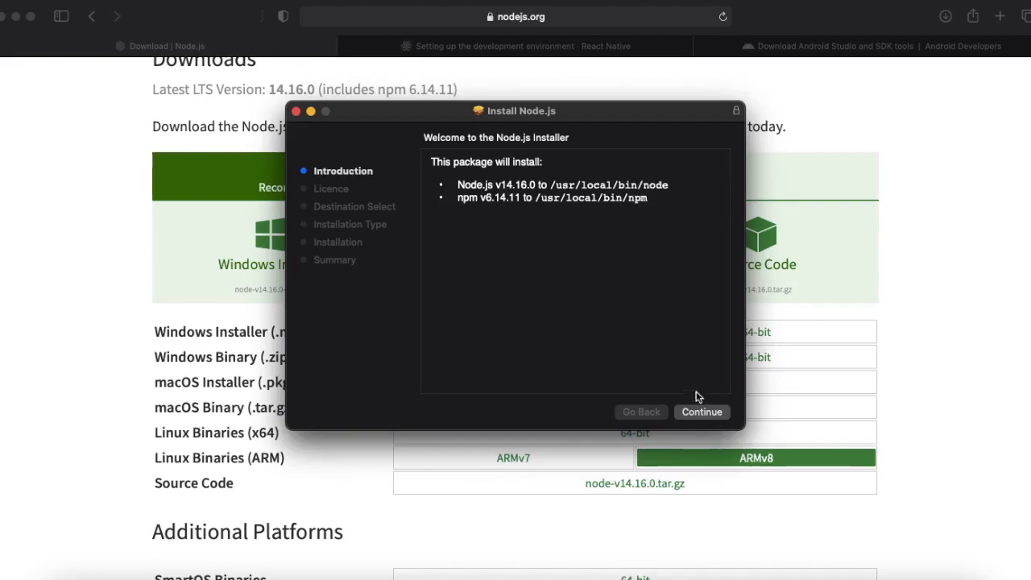
# Proceed through the installer introduction and licence, agree, and start the standard install on Macintosh HD.
pyautogui.click(701, 413)
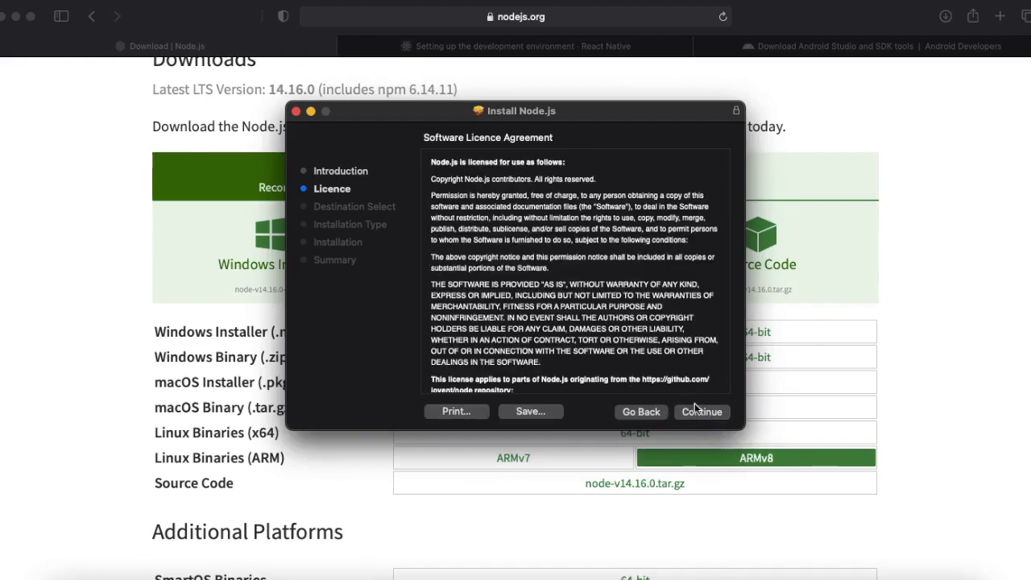
pyautogui.click(701, 413)
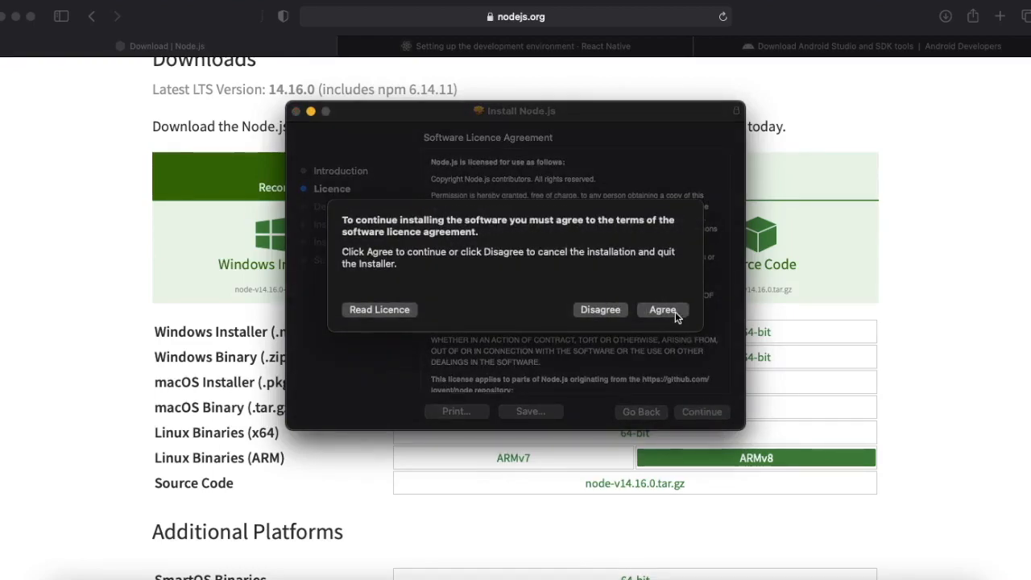
pyautogui.click(660, 310)
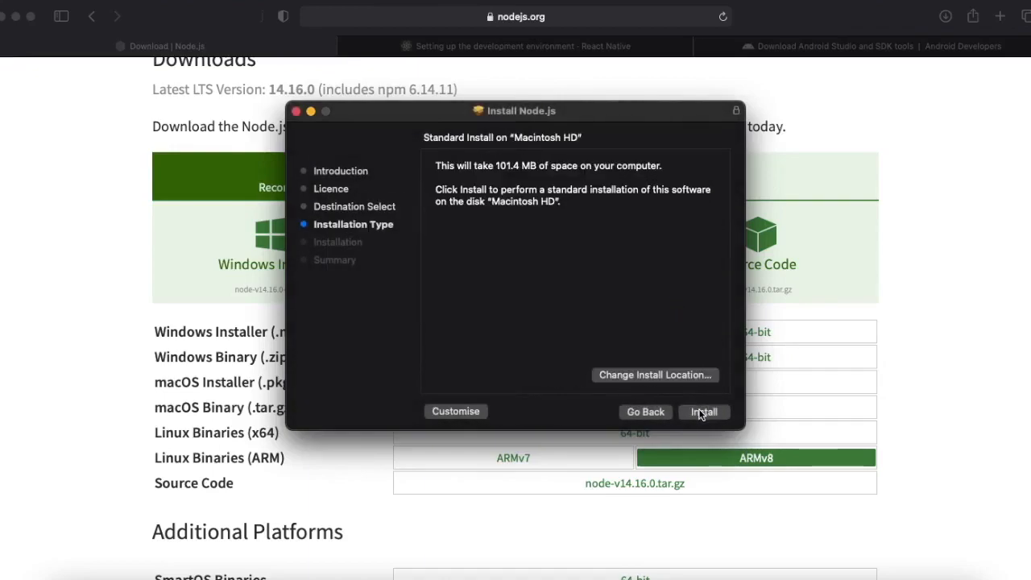
pyautogui.click(703, 413)
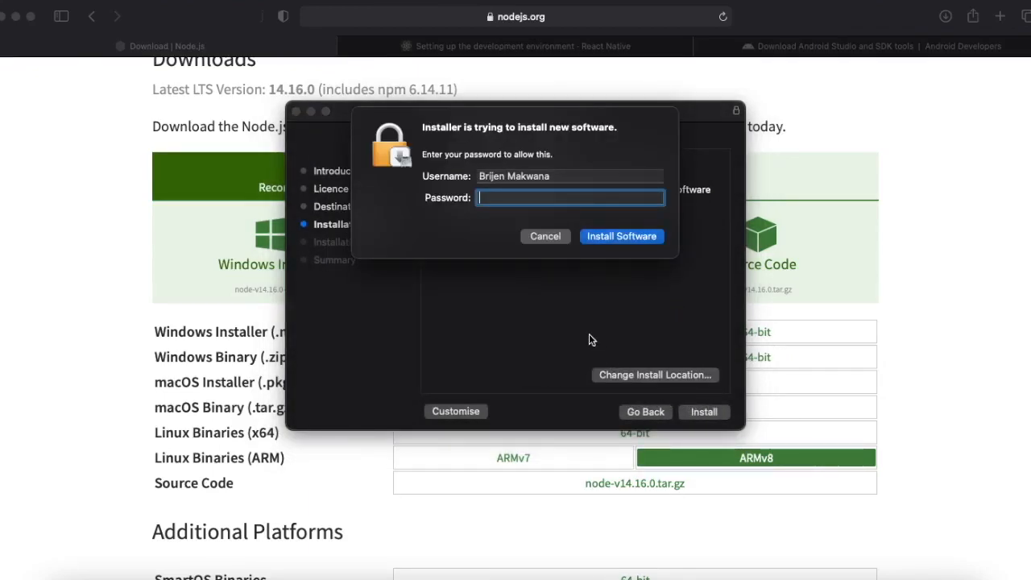
# Authorise the install with the account password and close the finished installer.
pyautogui.write('password')
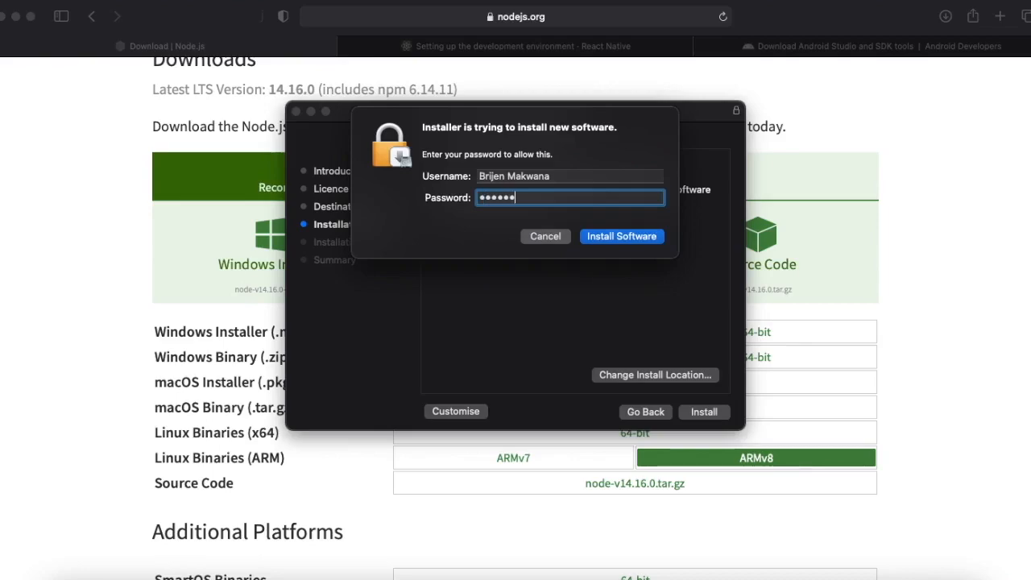
pyautogui.click(622, 235)
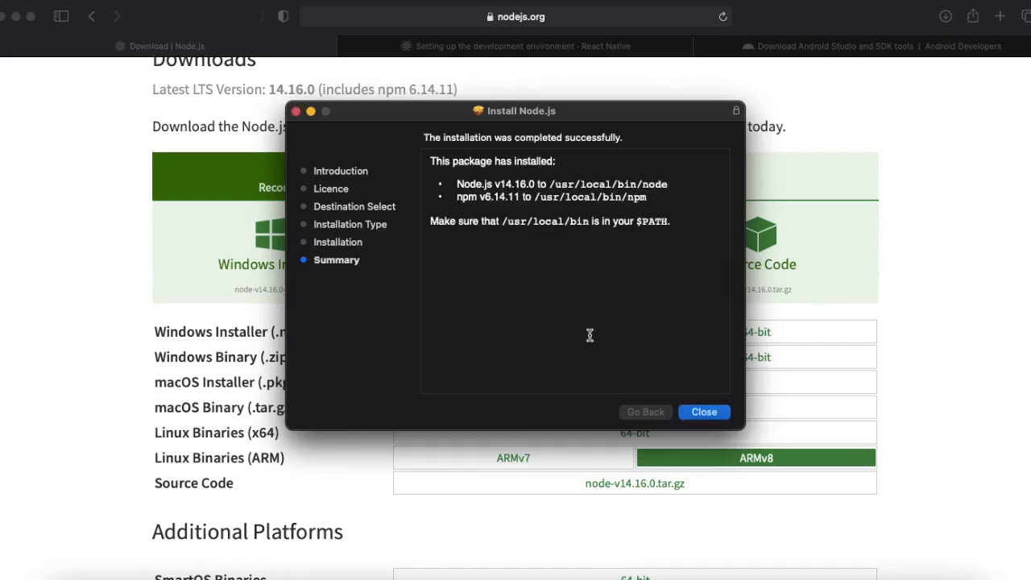
pyautogui.click(702, 413)
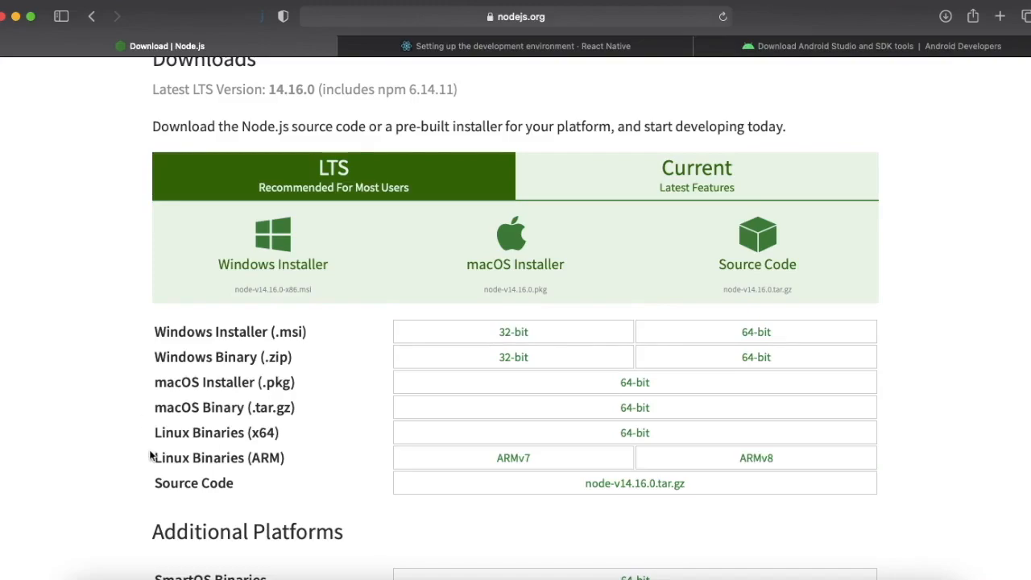
pyautogui.moveTo(71, 461)
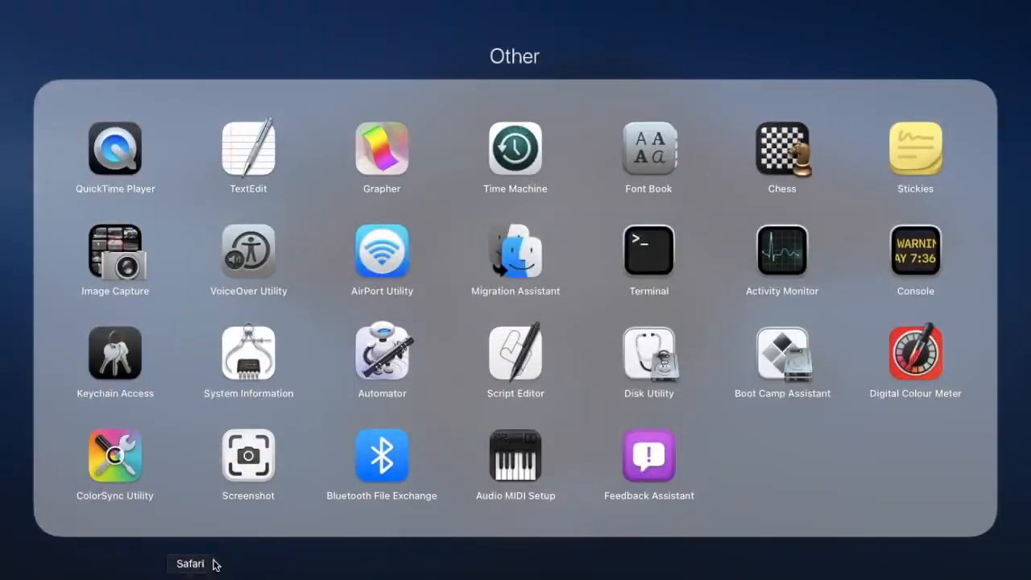
# Launch Terminal and run node -v, which reports v14.16.0.
pyautogui.click(648, 252)
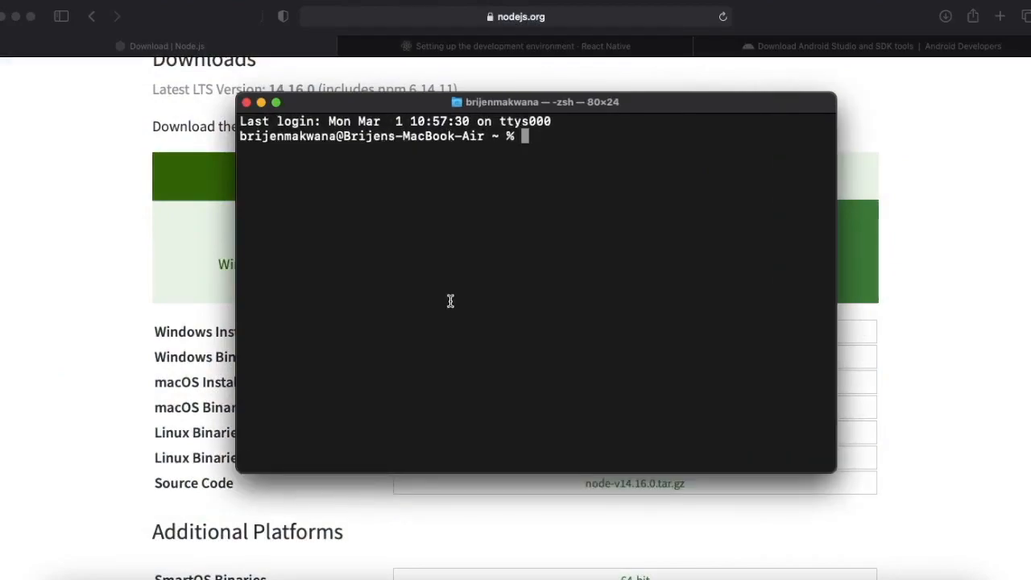
pyautogui.write('node -v')
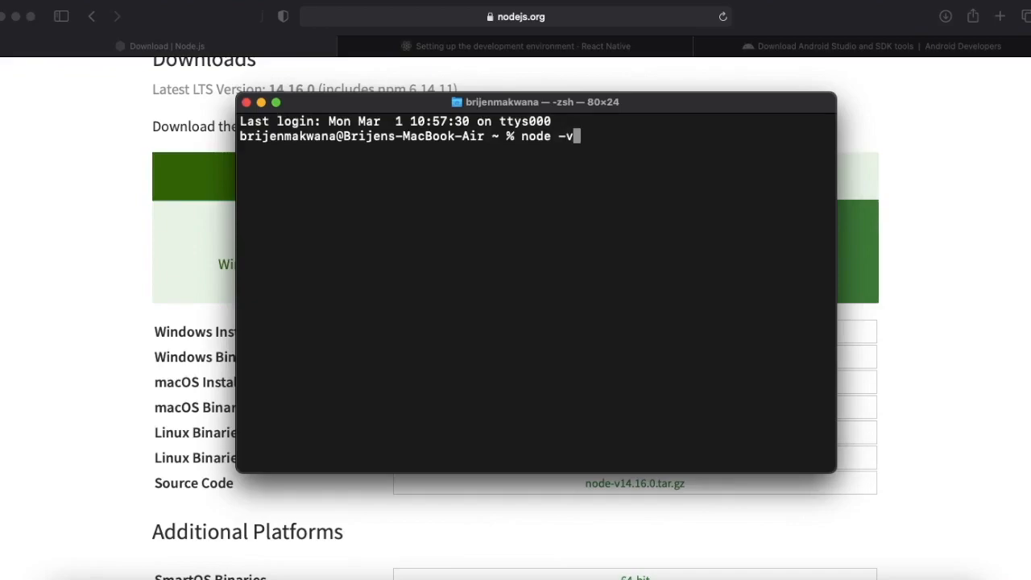
pyautogui.press('Return')
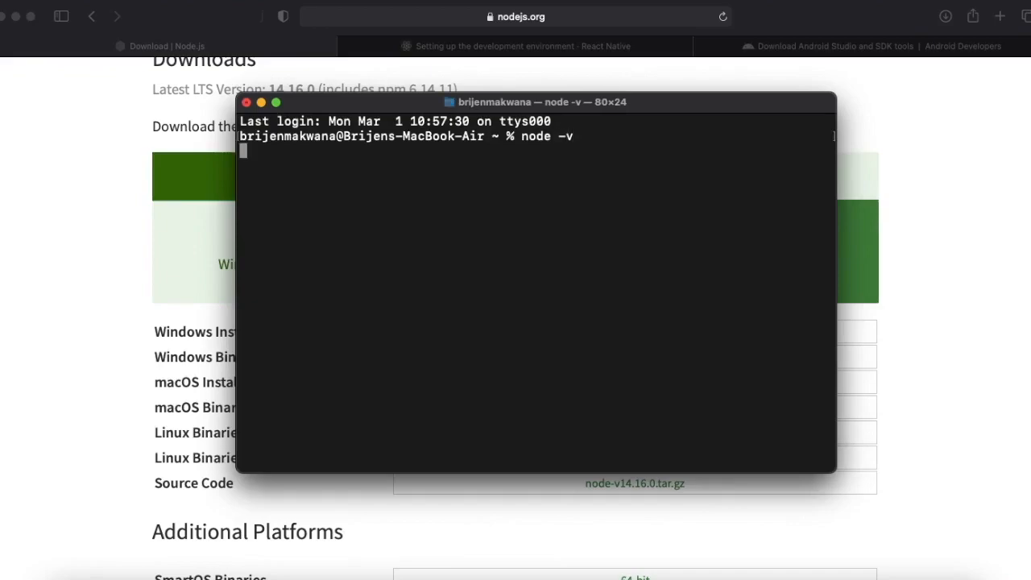
pyautogui.press('Return')
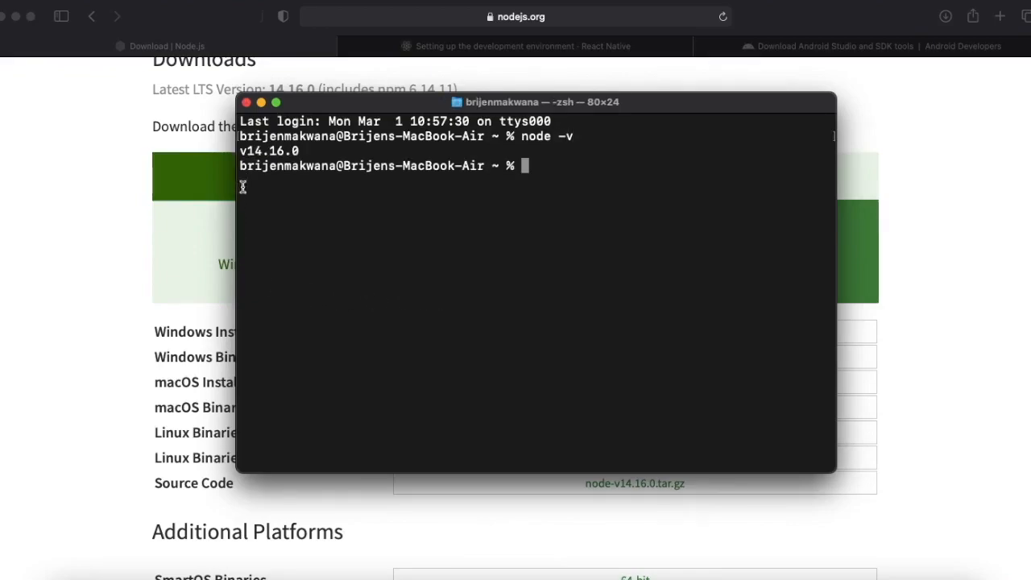
pyautogui.moveTo(300, 165)
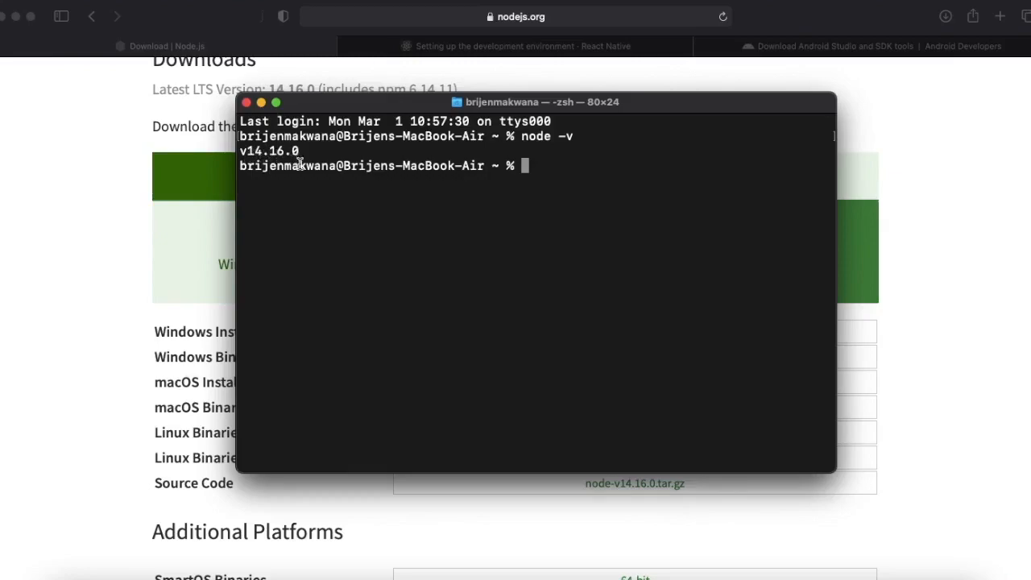
pyautogui.moveTo(338, 169)
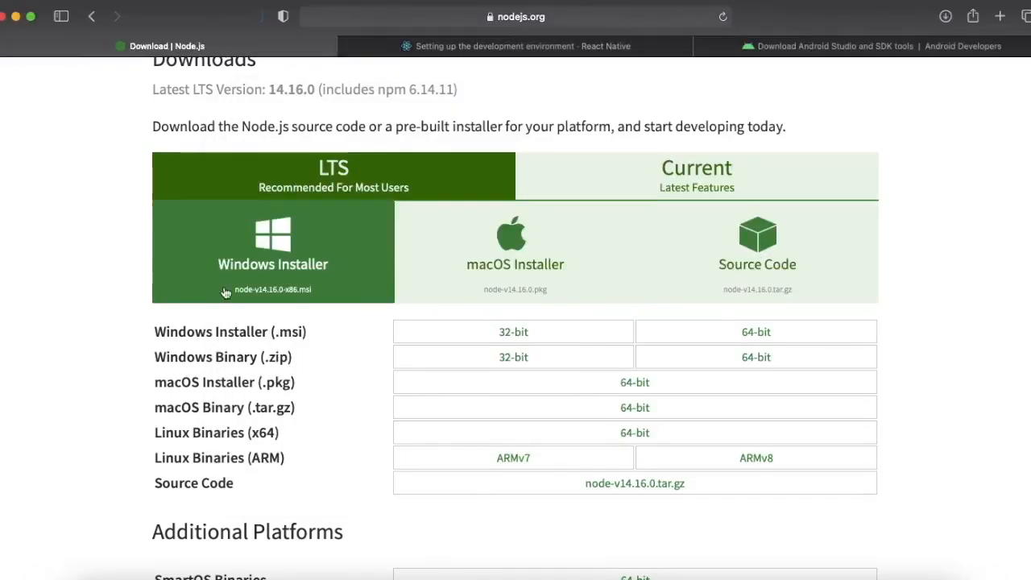
pyautogui.moveTo(116, 279)
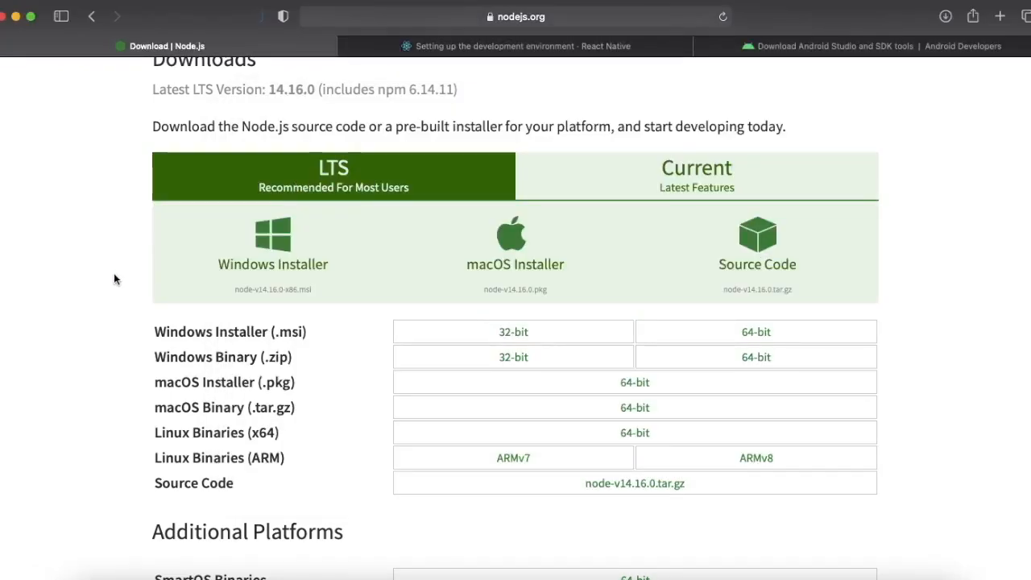
pyautogui.moveTo(799, 68)
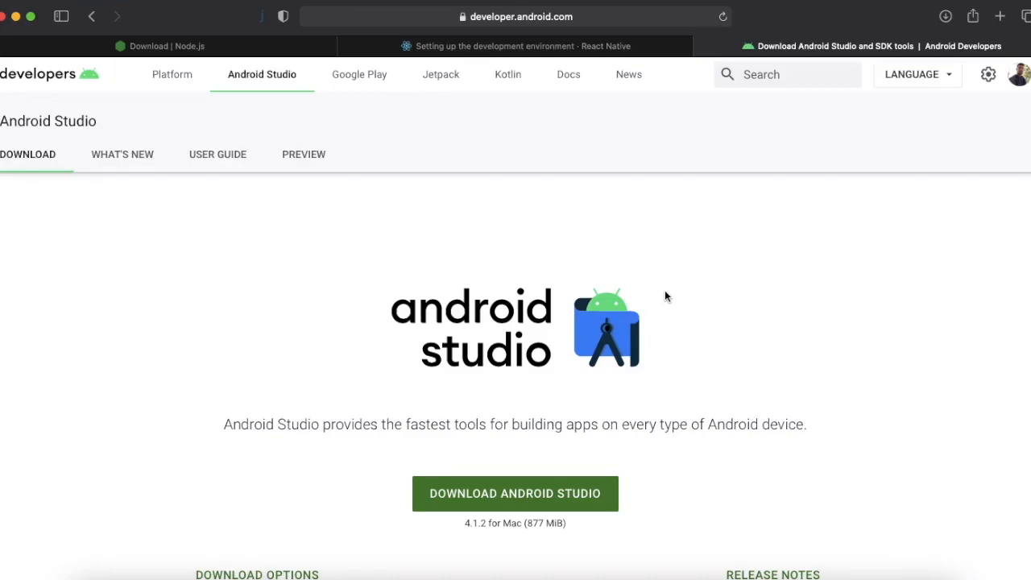
pyautogui.moveTo(674, 313)
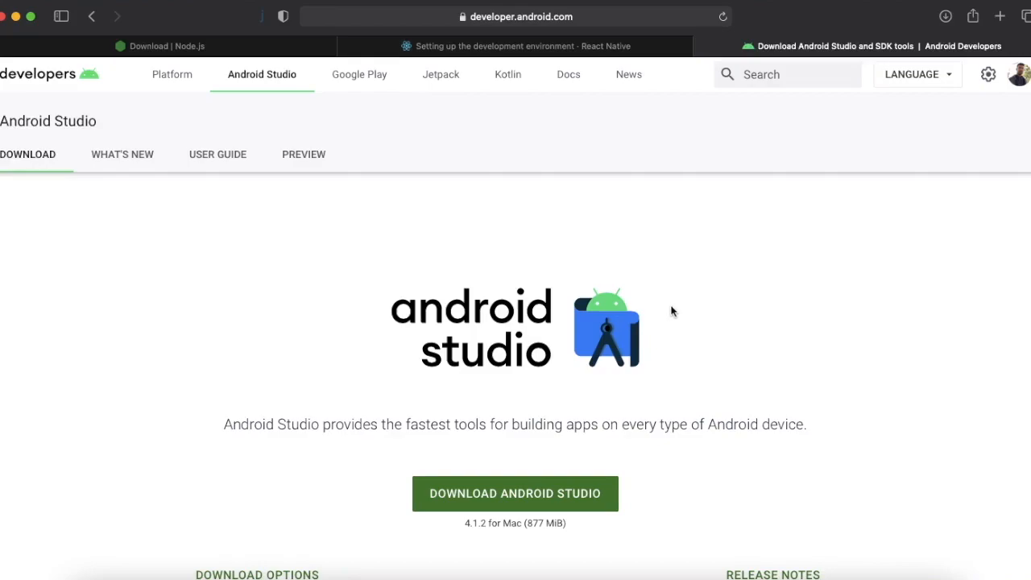
# Agree to the Android Studio licence terms and download Android Studio 4.1.2 for Mac.
pyautogui.click(516, 493)
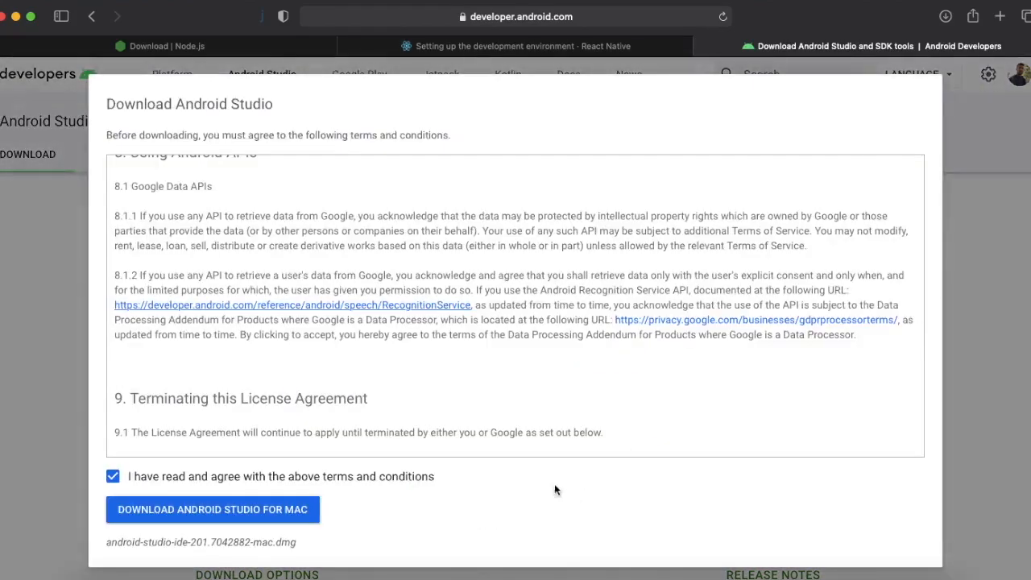
pyautogui.moveTo(419, 523)
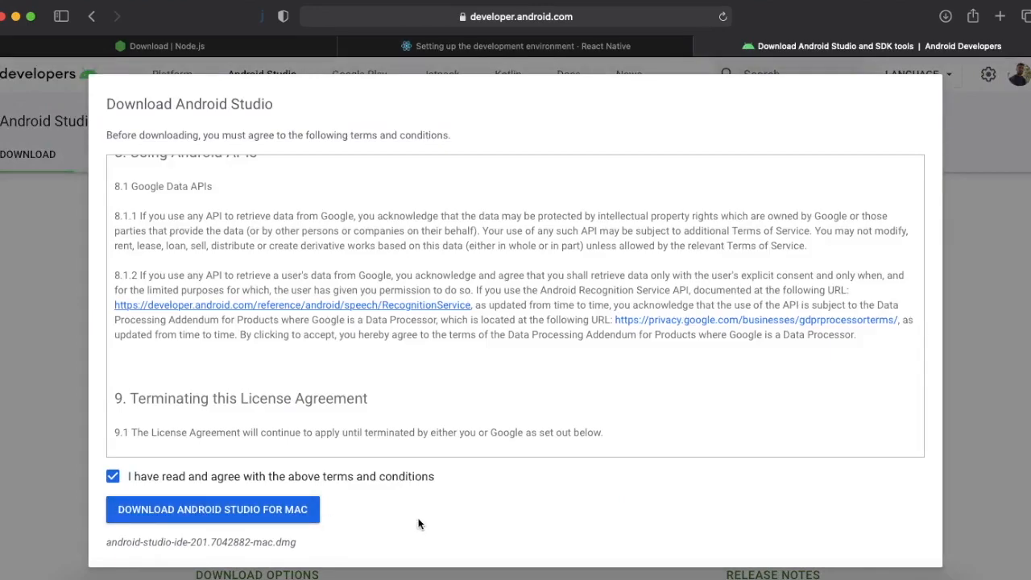
pyautogui.moveTo(689, 330)
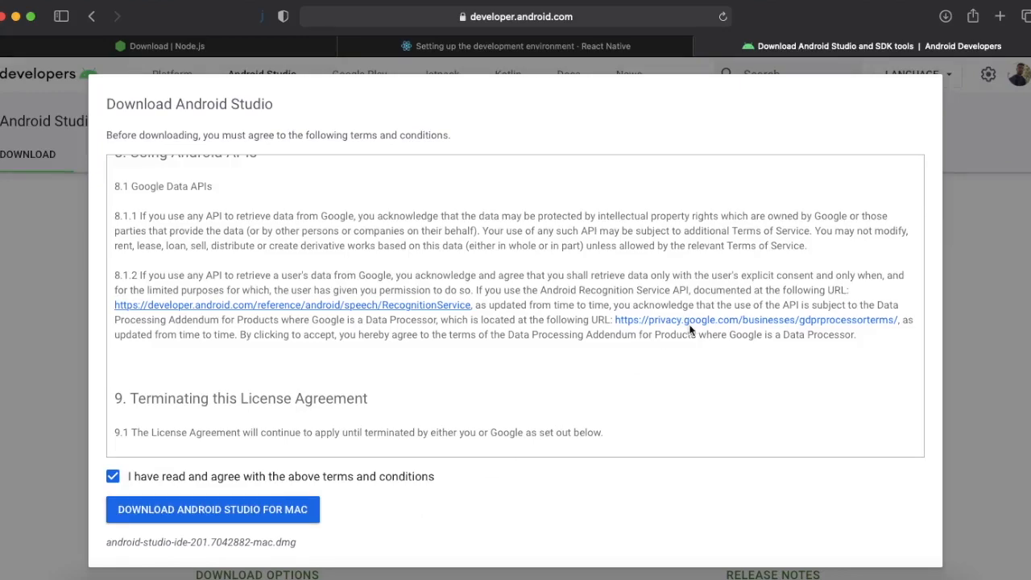
pyautogui.moveTo(516, 273)
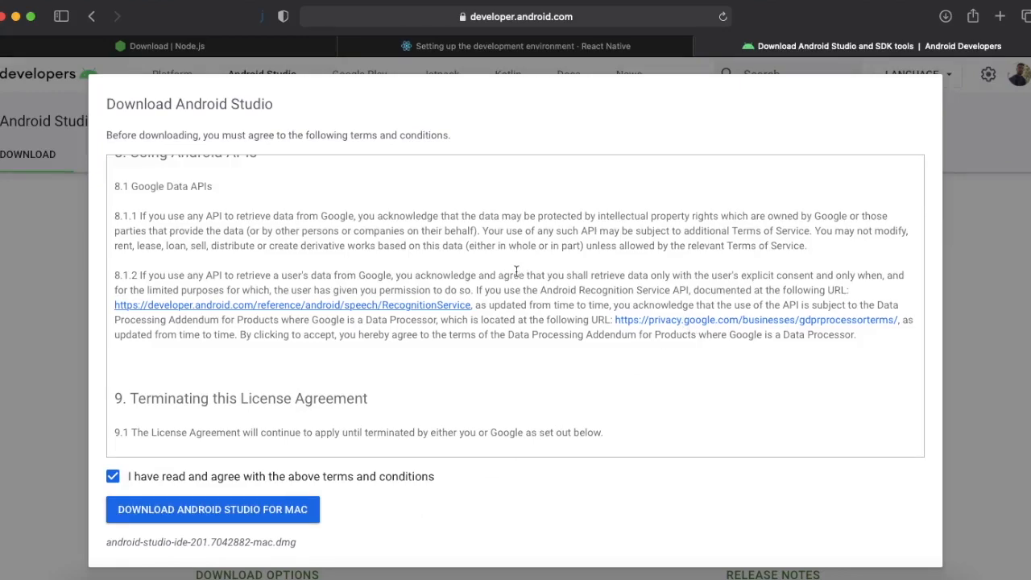
pyautogui.moveTo(857, 233)
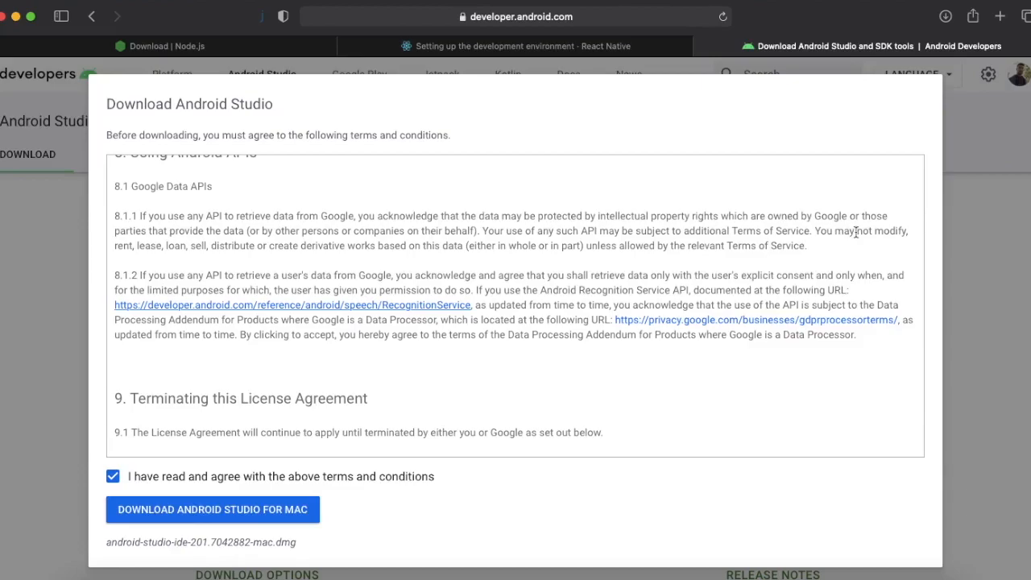
pyautogui.moveTo(976, 229)
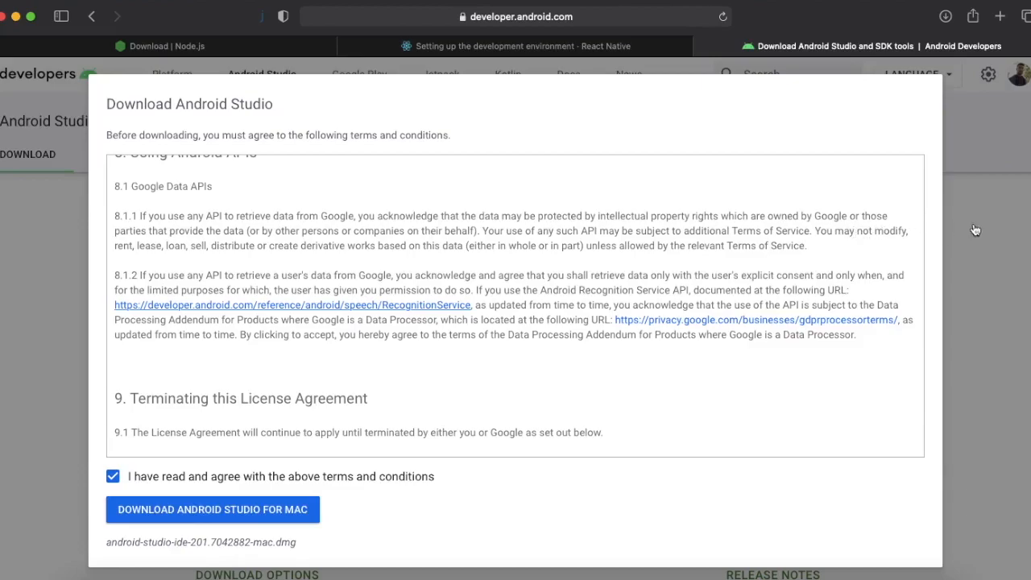
pyautogui.click(213, 509)
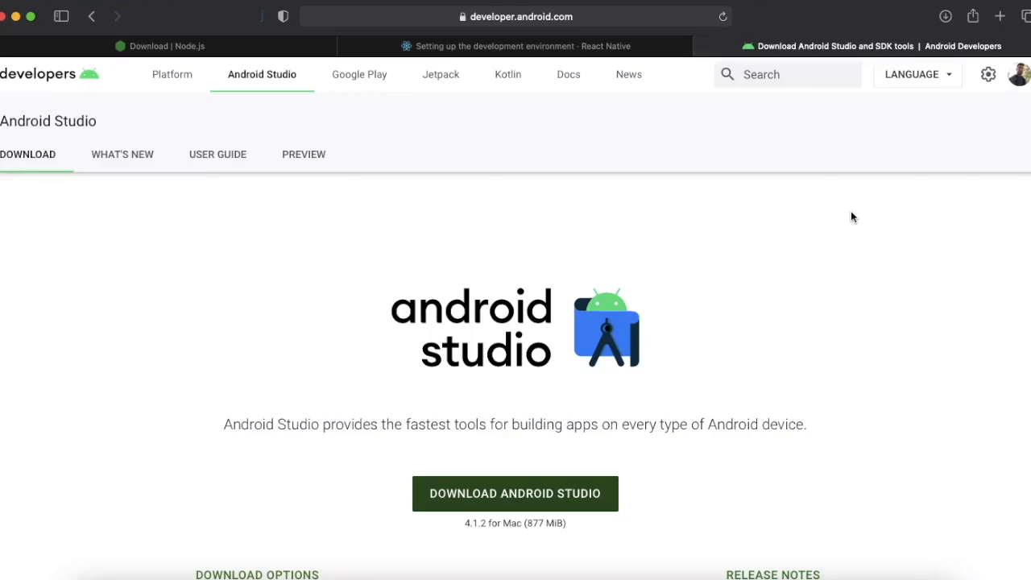
pyautogui.moveTo(824, 248)
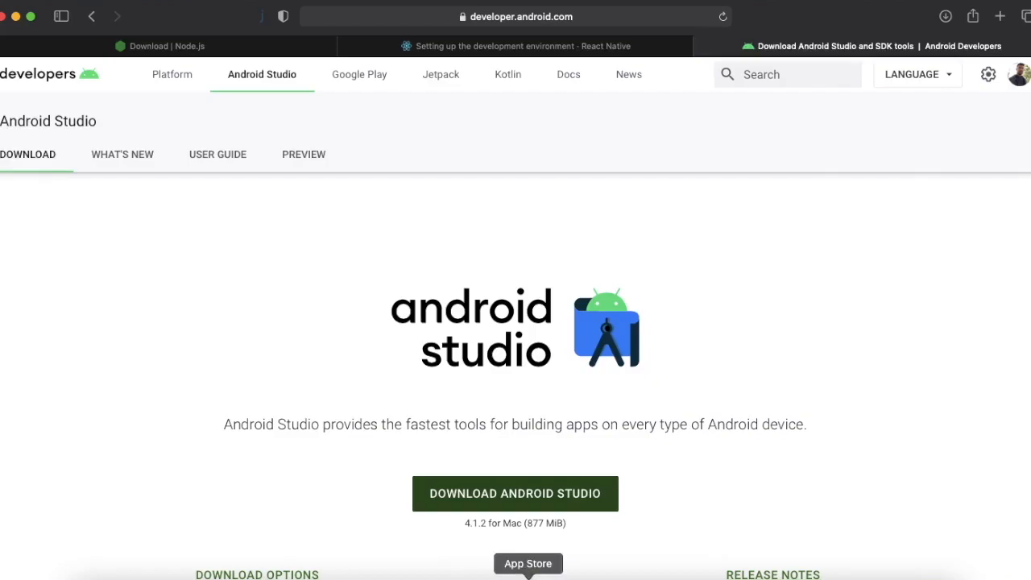
pyautogui.click(529, 564)
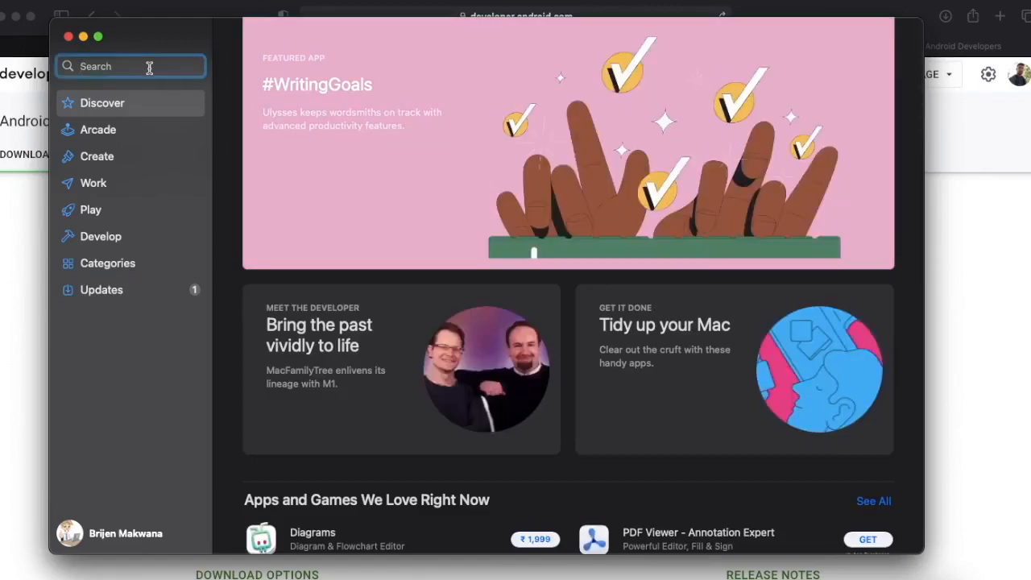
pyautogui.write('xcode')
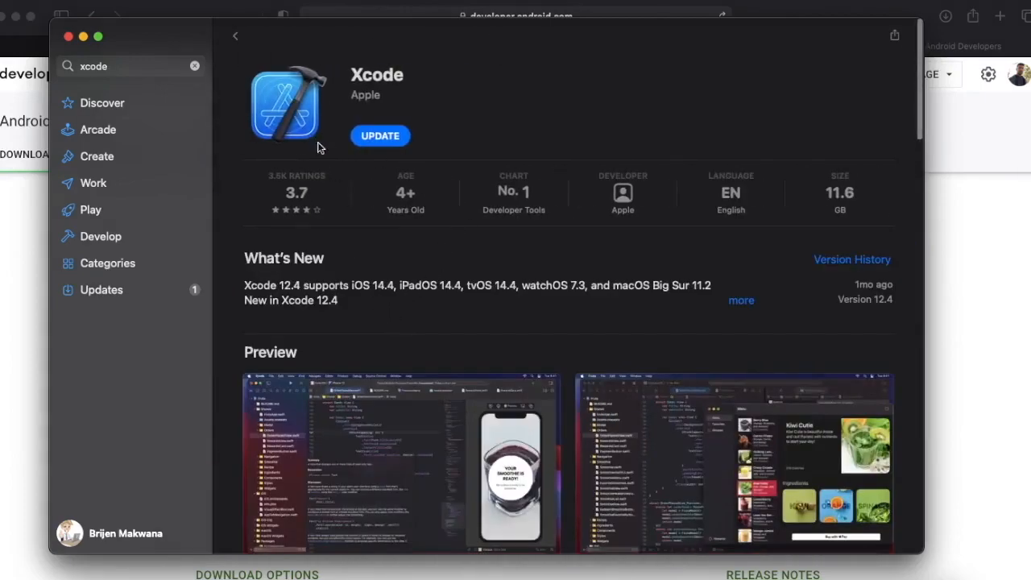
pyautogui.scroll(-3)
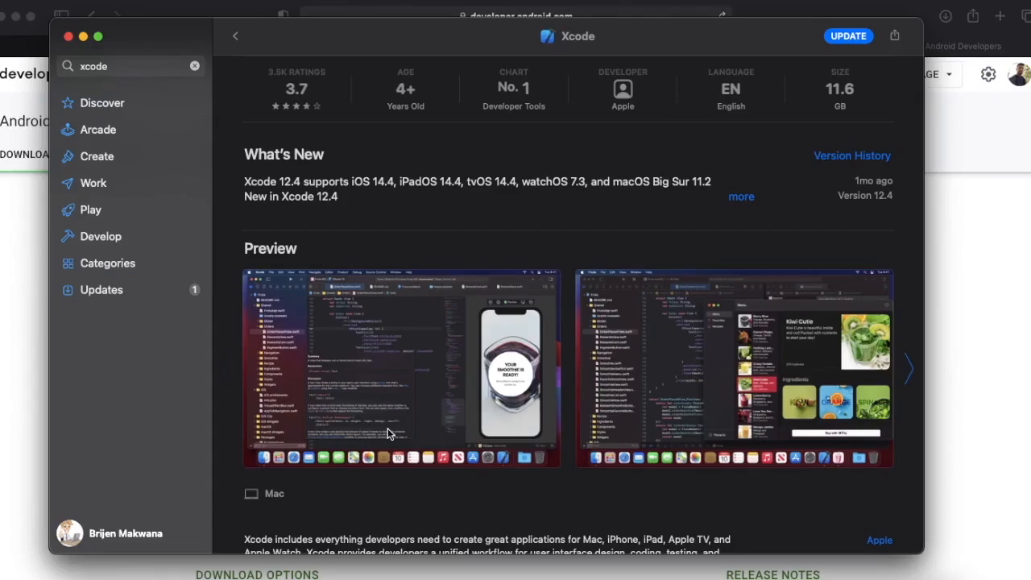
pyautogui.scroll(3)
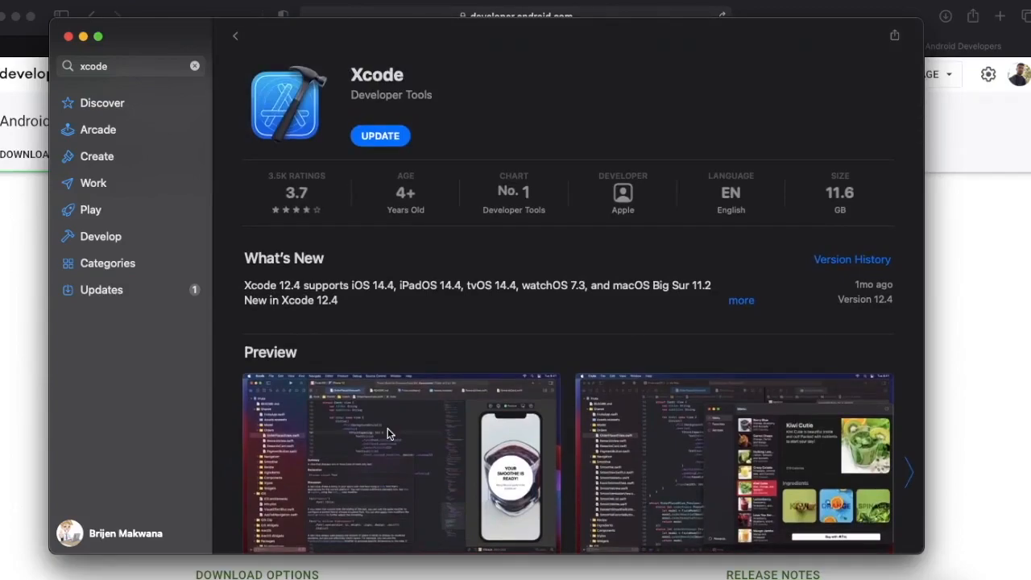
pyautogui.moveTo(322, 282)
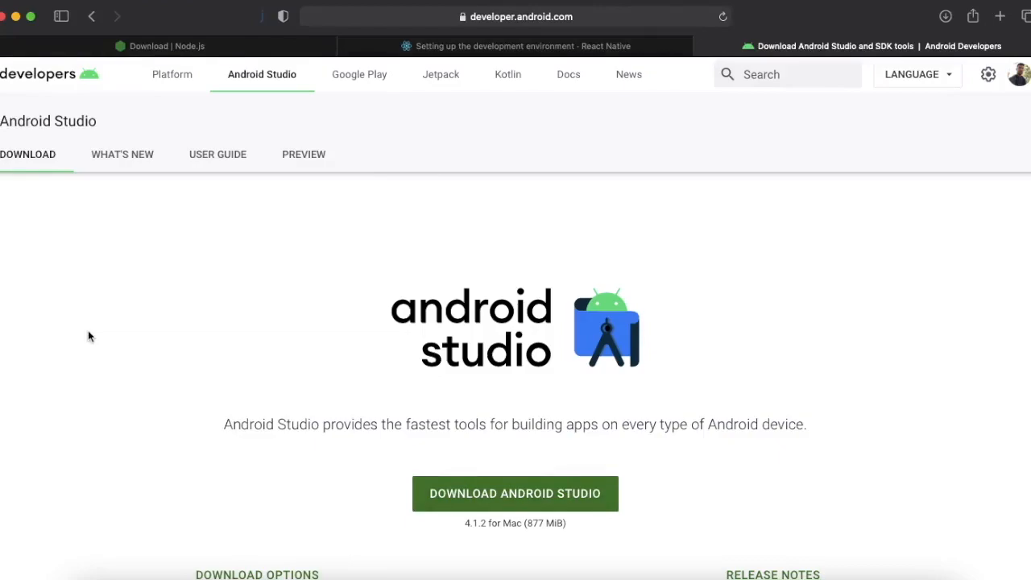
pyautogui.moveTo(493, 97)
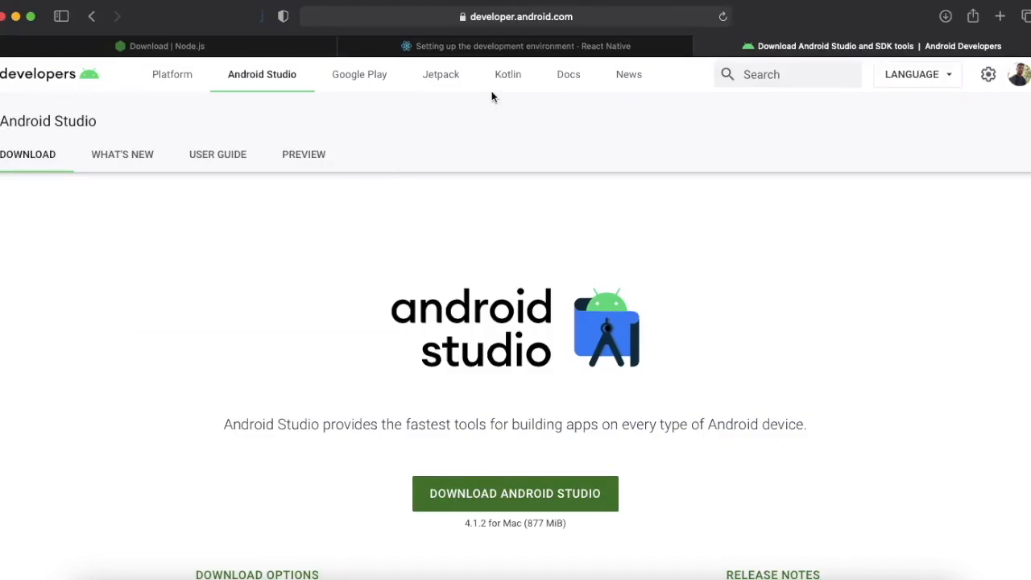
# Switch to the React Native environment setup guide tab showing the Expo CLI Quickstart.
pyautogui.click(516, 45)
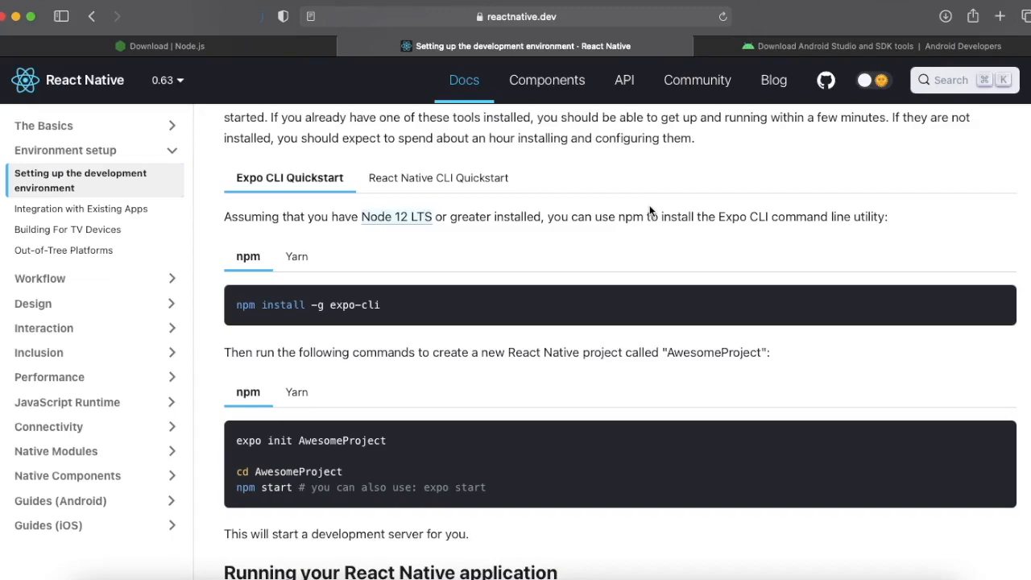
pyautogui.moveTo(485, 290)
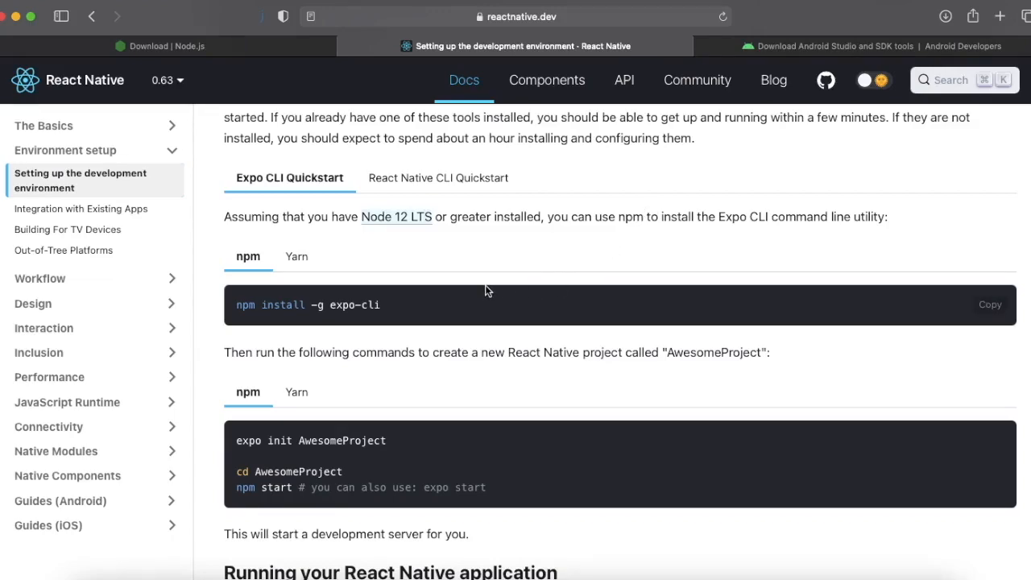
pyautogui.moveTo(991, 308)
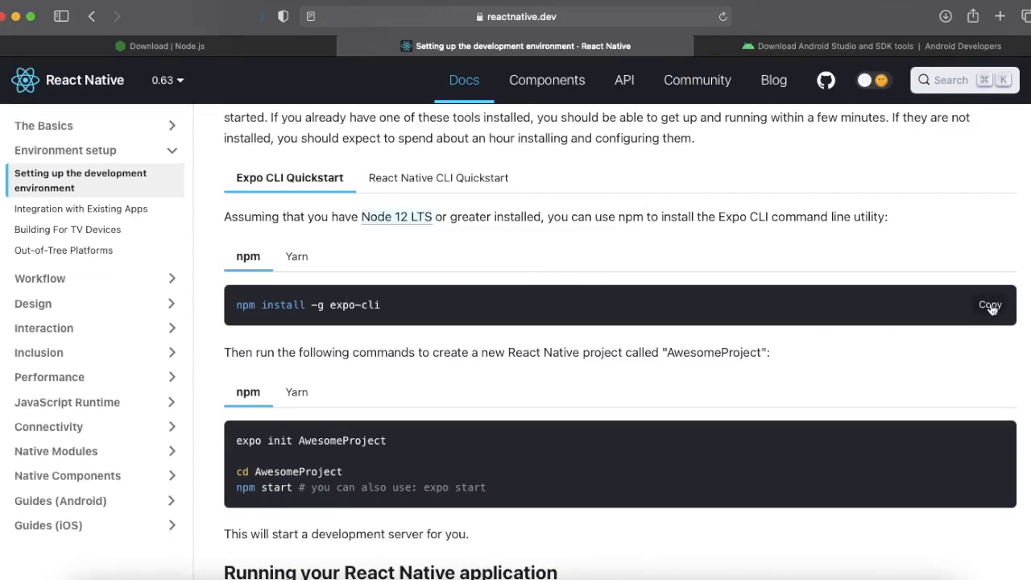
pyautogui.moveTo(190, 564)
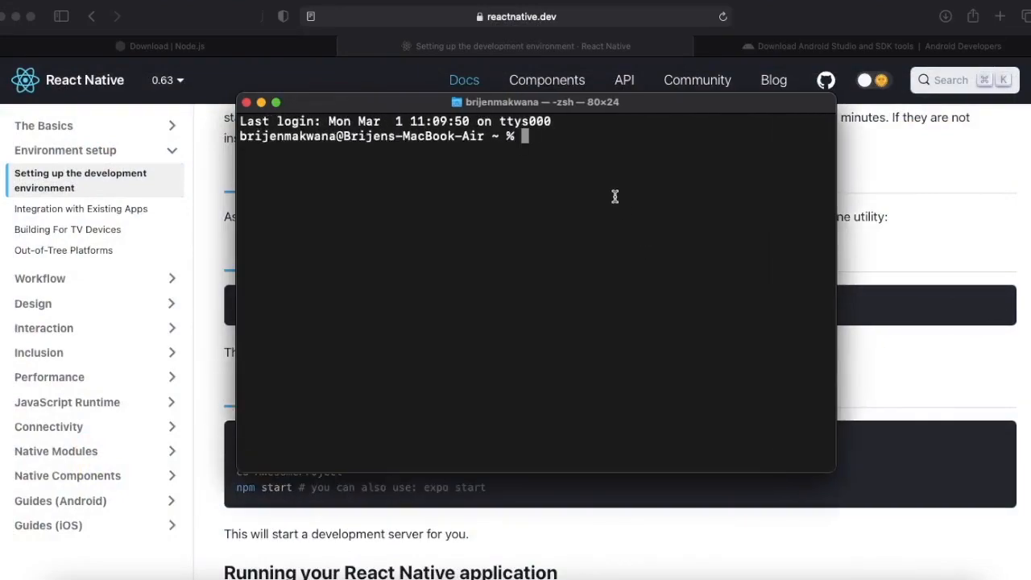
# Run 'npm install -g expo-cli' in Terminal to install Expo CLI globally.
pyautogui.write('npm install -g expo-cli')
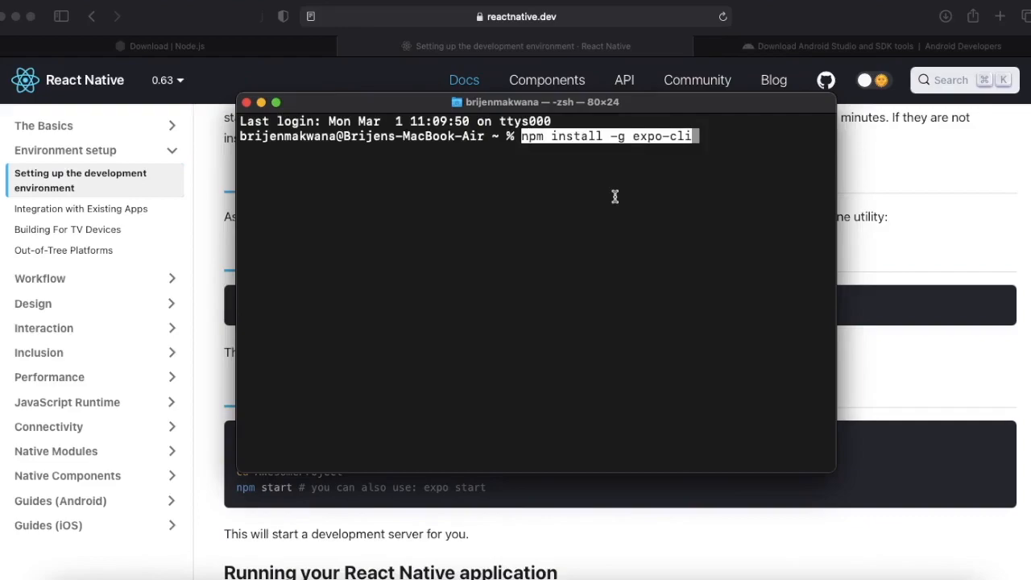
pyautogui.press('Return')
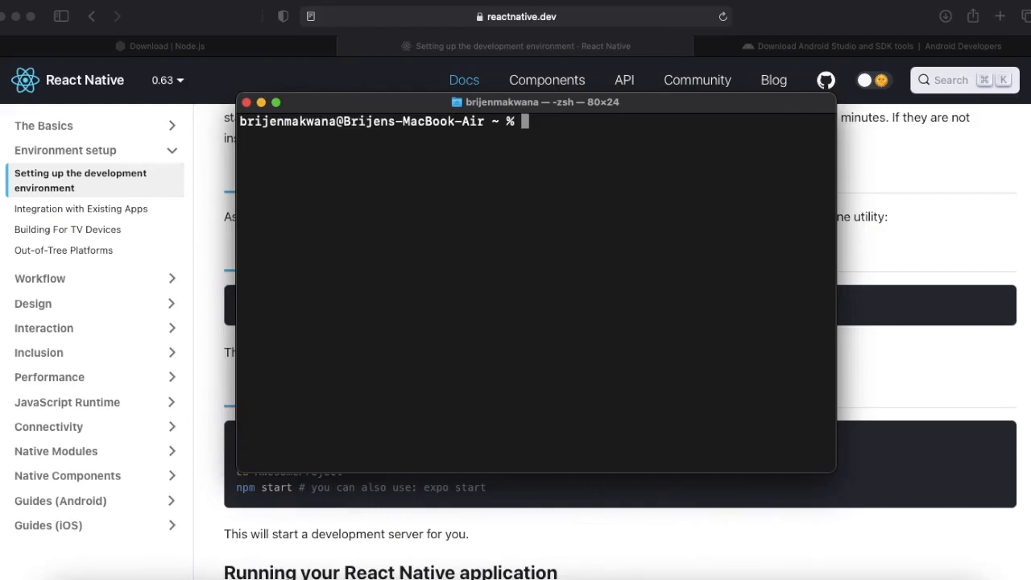
pyautogui.moveTo(946, 242)
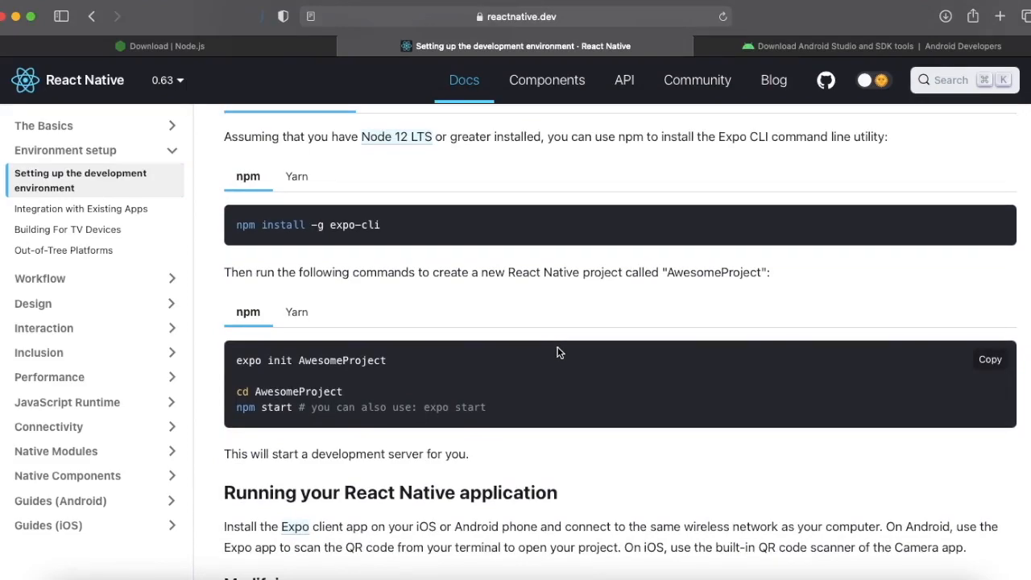
pyautogui.moveTo(234, 363)
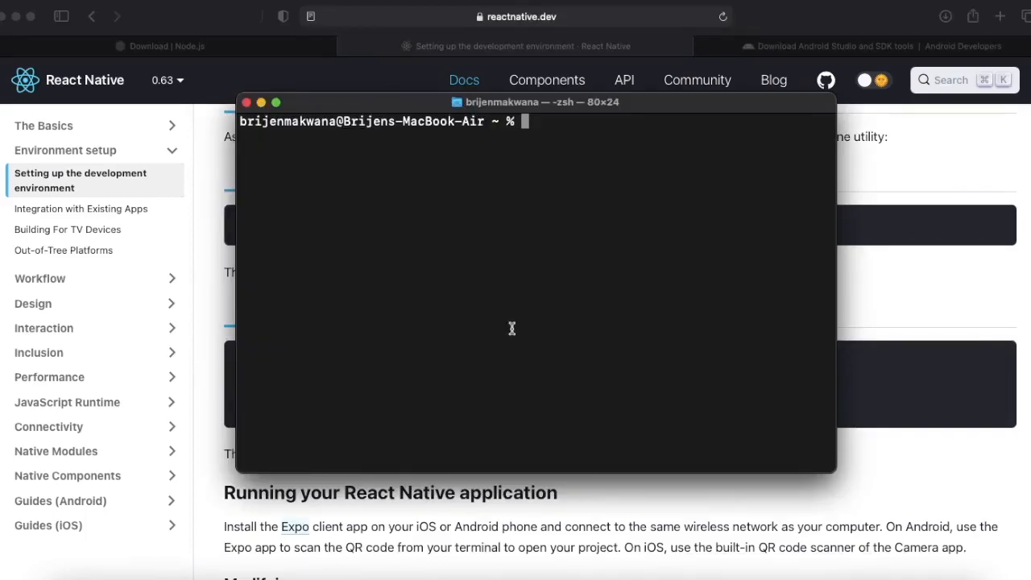
# Run 'expo init FirstReactNativeApp' in Terminal, reaching the template choice list.
pyautogui.write('expo')
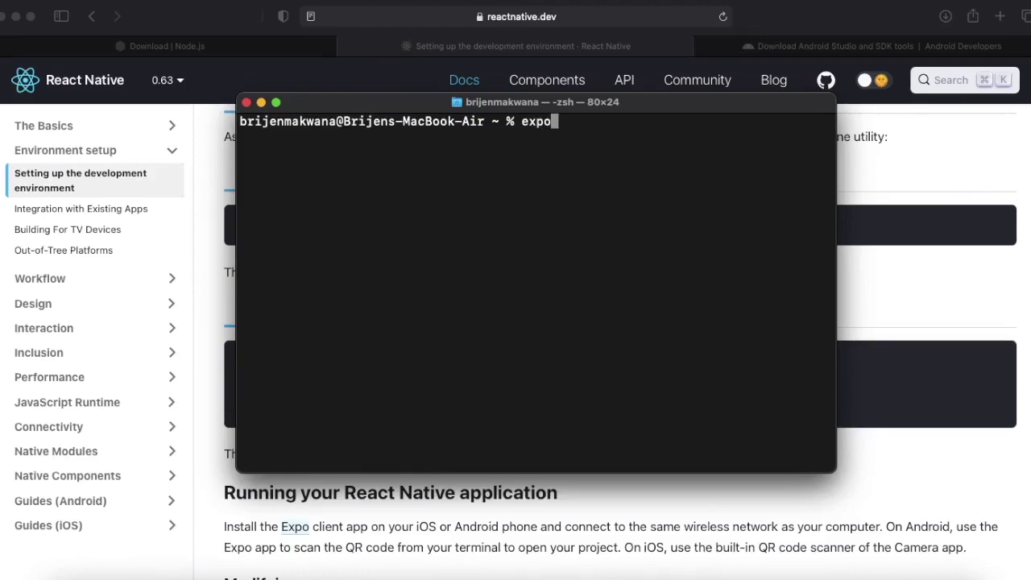
pyautogui.write('init')
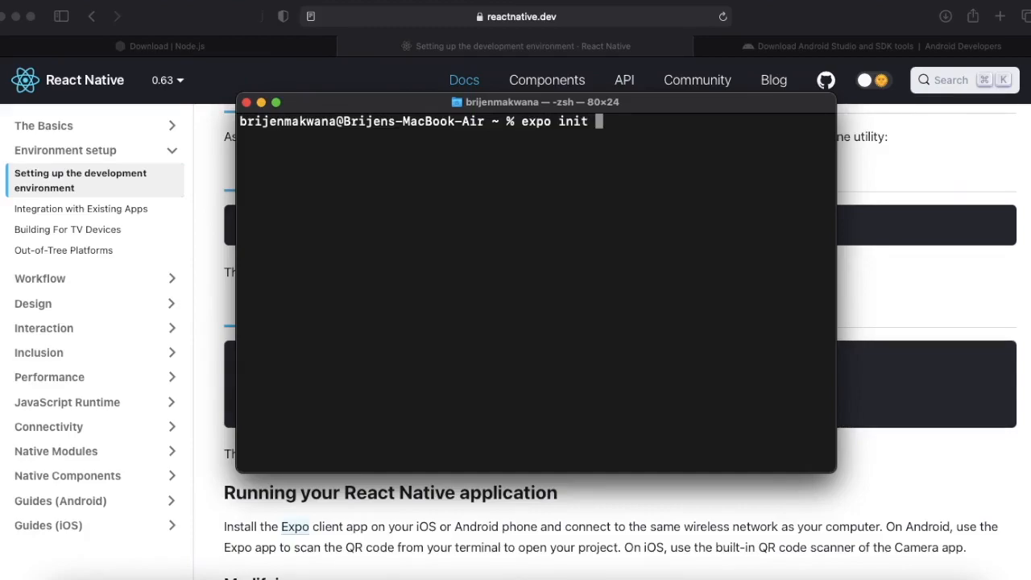
pyautogui.write('First')
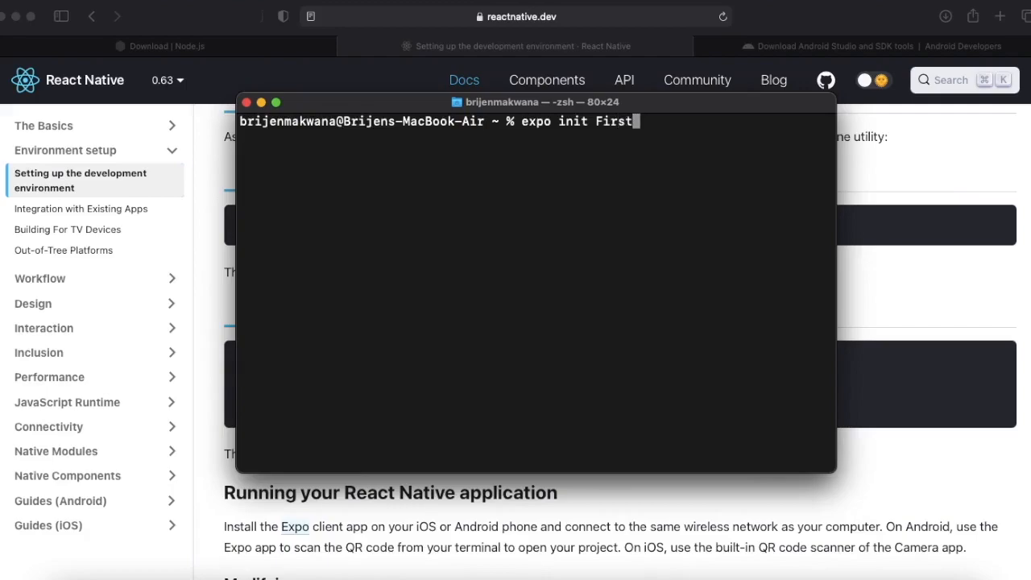
pyautogui.write('React')
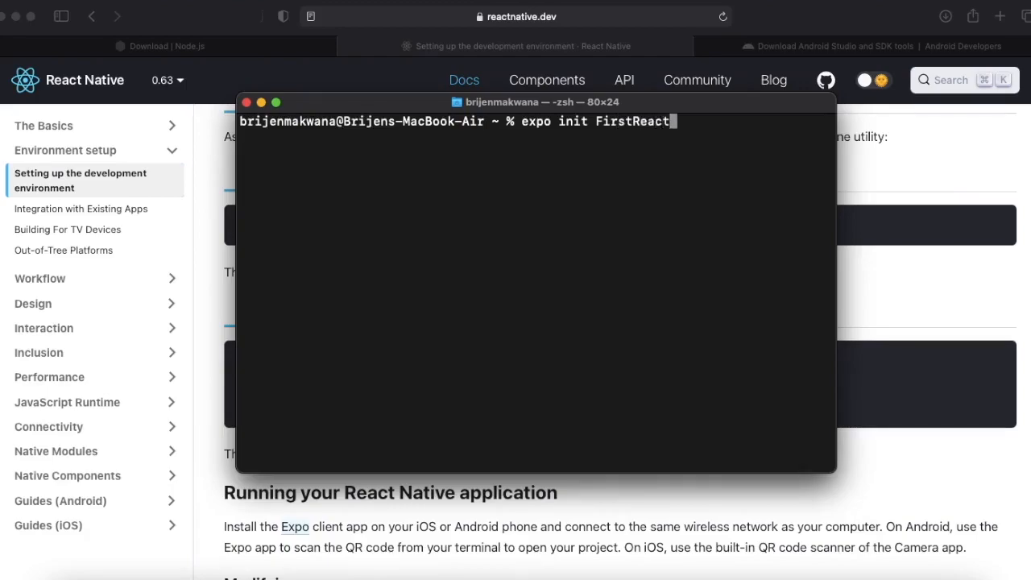
pyautogui.write('Native')
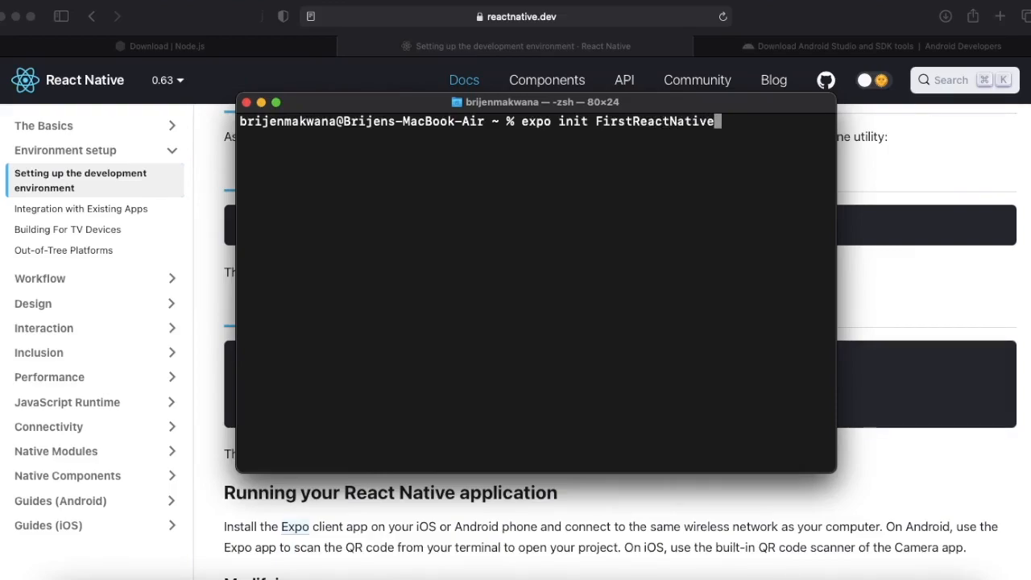
pyautogui.write('App')
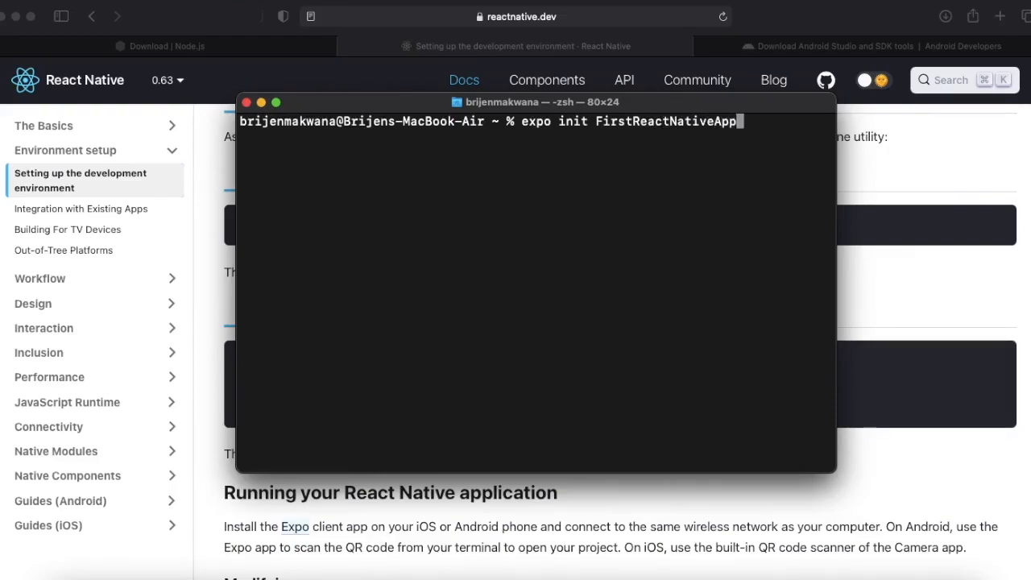
pyautogui.press('Return')
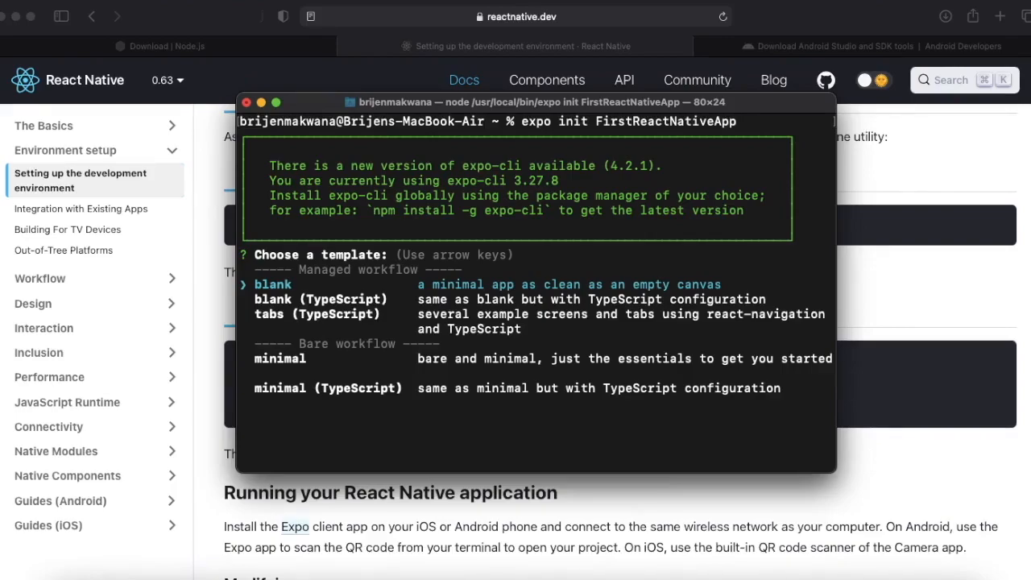
# Choose the blank (expo-template-blank) template and generate the FirstReactNativeApp project.
pyautogui.press('down')
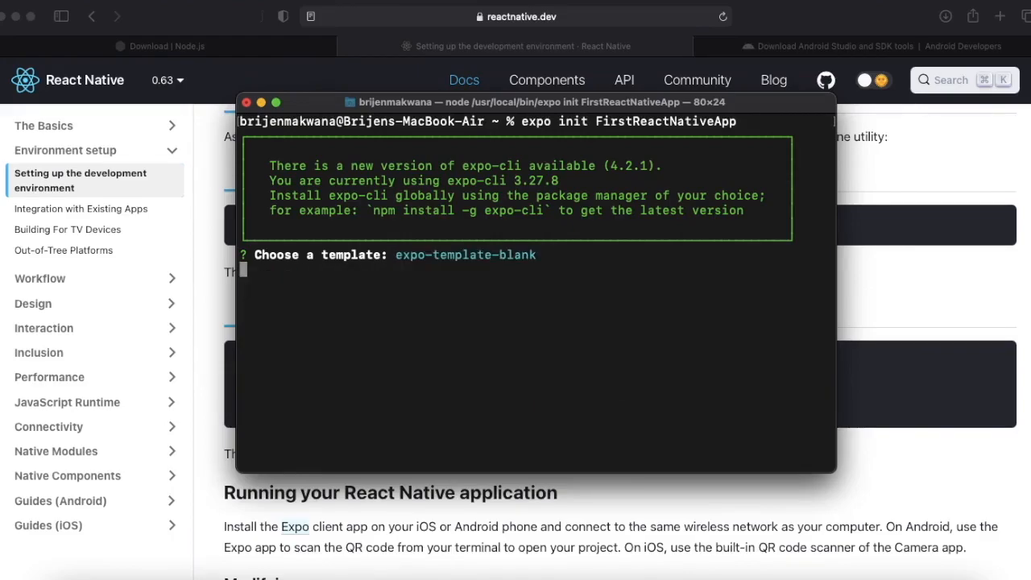
pyautogui.press('Return')
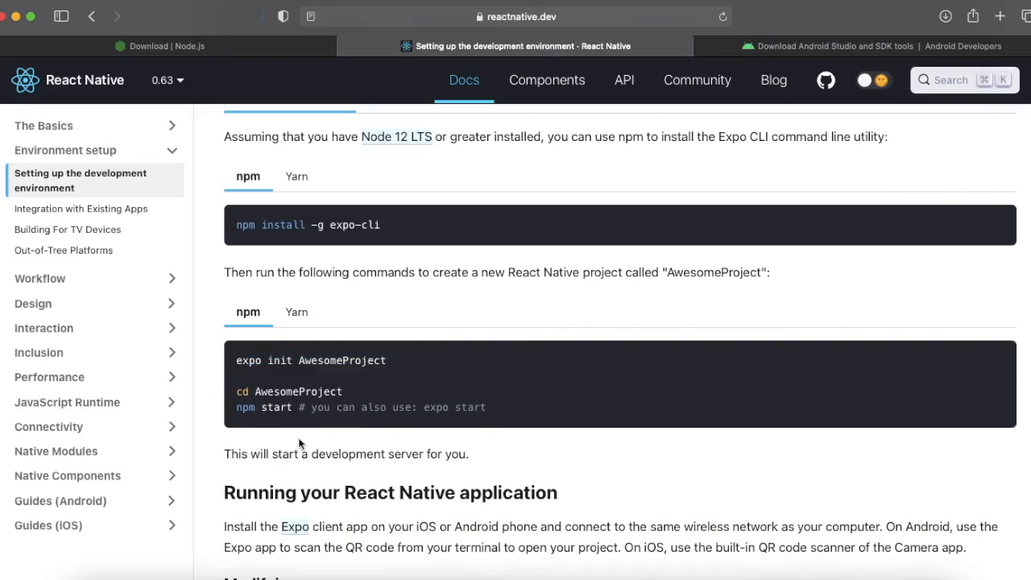
pyautogui.moveTo(142, 572)
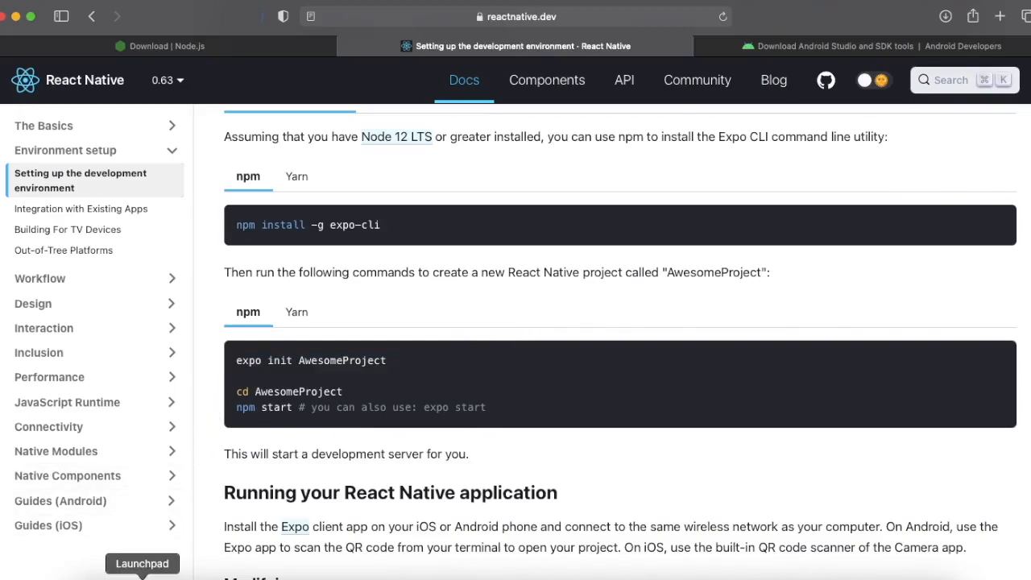
pyautogui.click(142, 564)
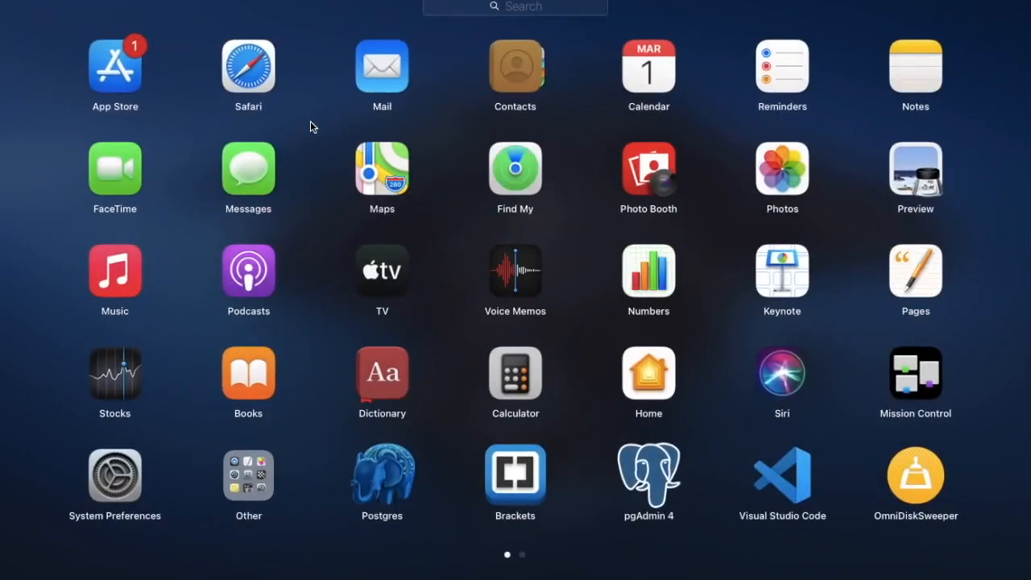
pyautogui.click(248, 66)
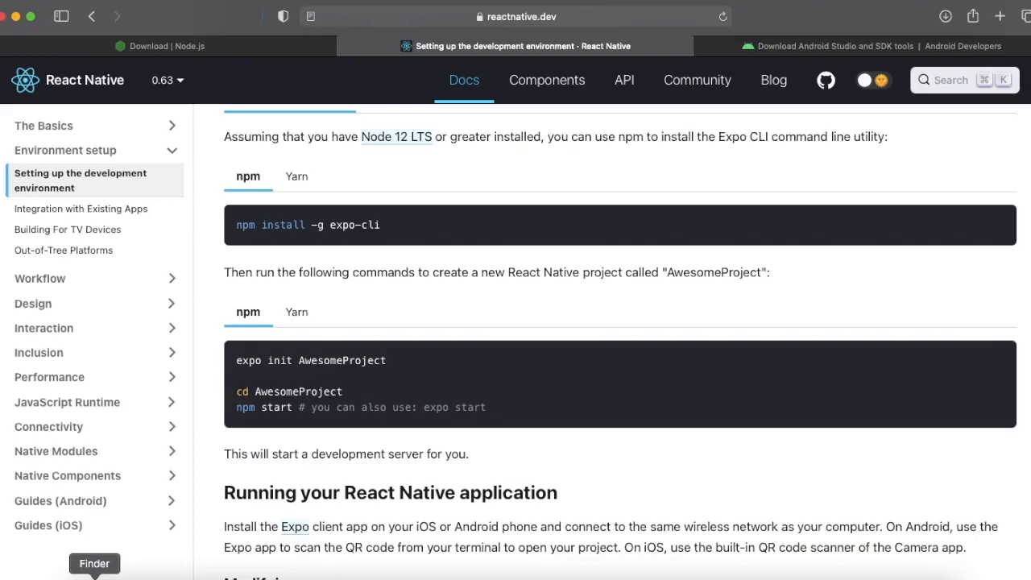
# Browse a new Finder window from Macintosh HD through Users into the home folder.
pyautogui.click(93, 564)
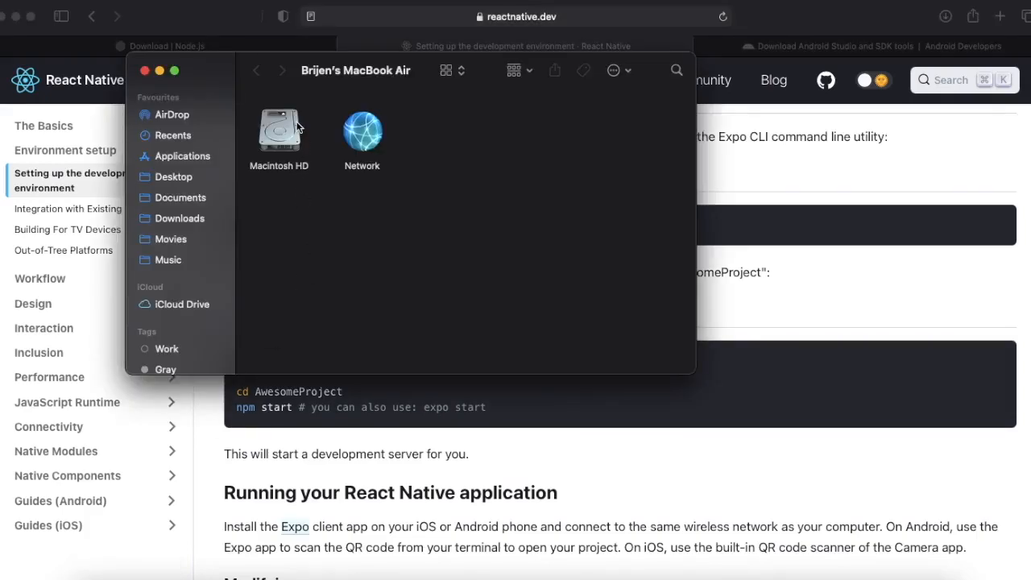
pyautogui.doubleClick(279, 129)
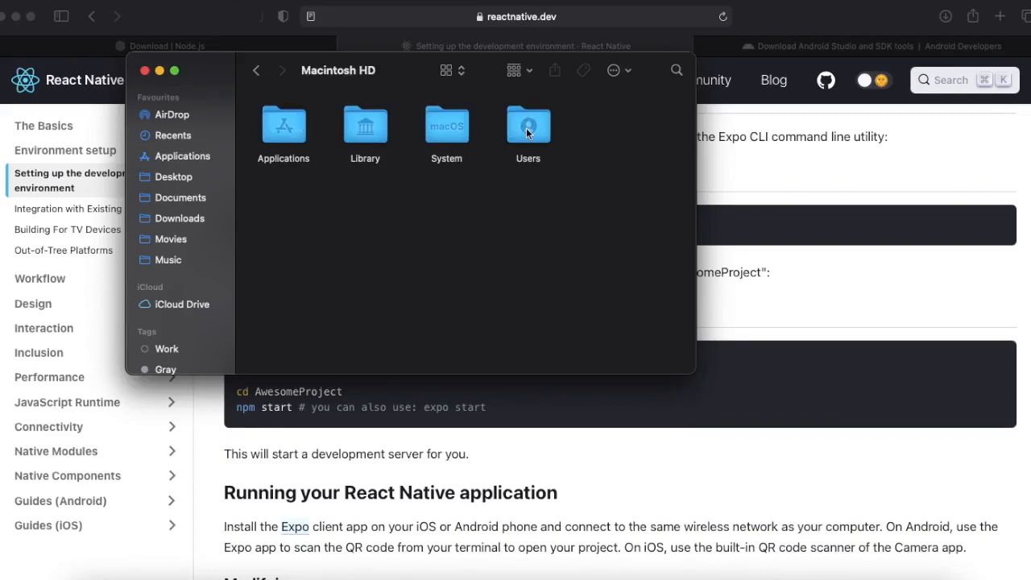
pyautogui.doubleClick(529, 126)
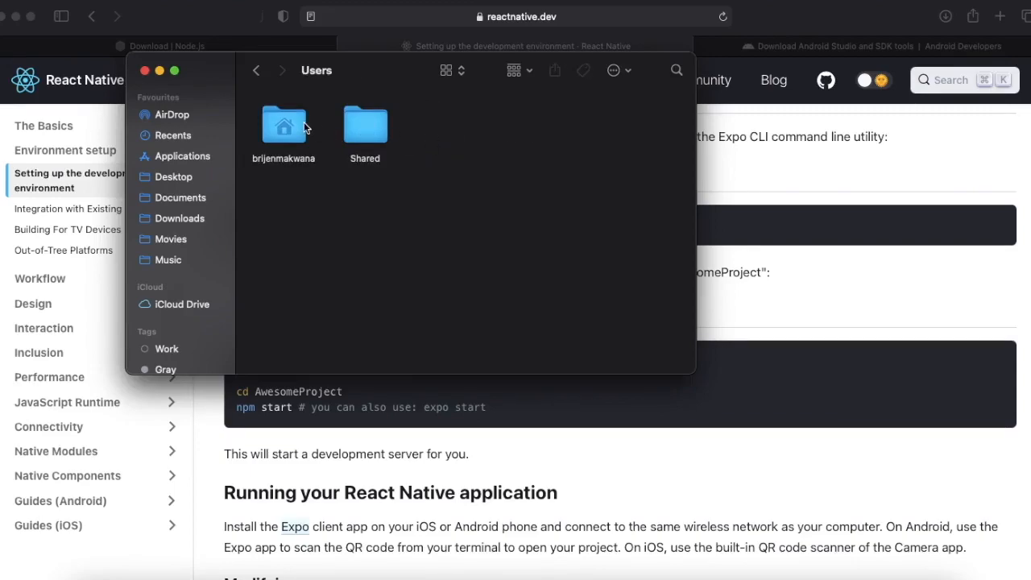
pyautogui.doubleClick(284, 122)
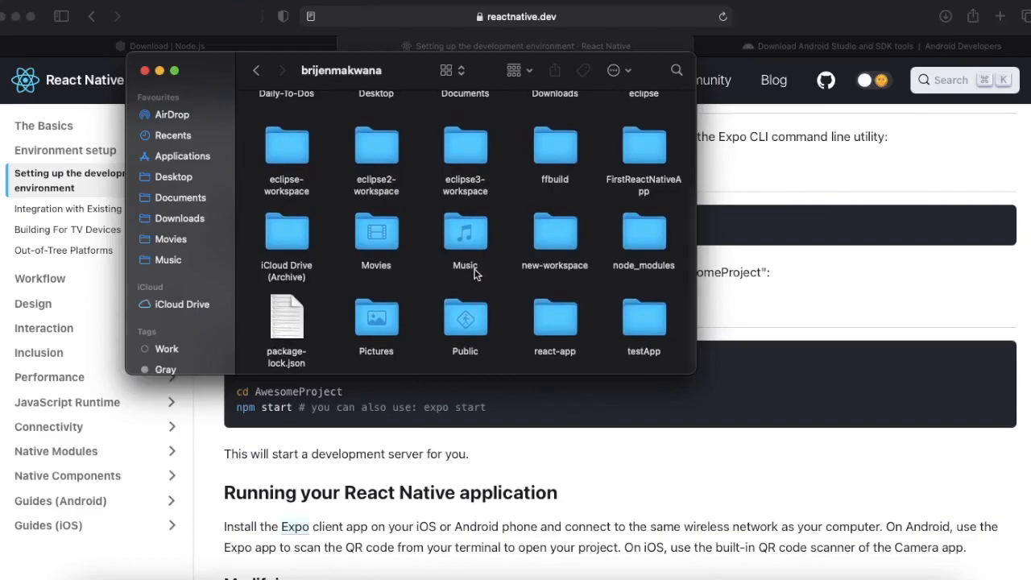
pyautogui.moveTo(521, 274)
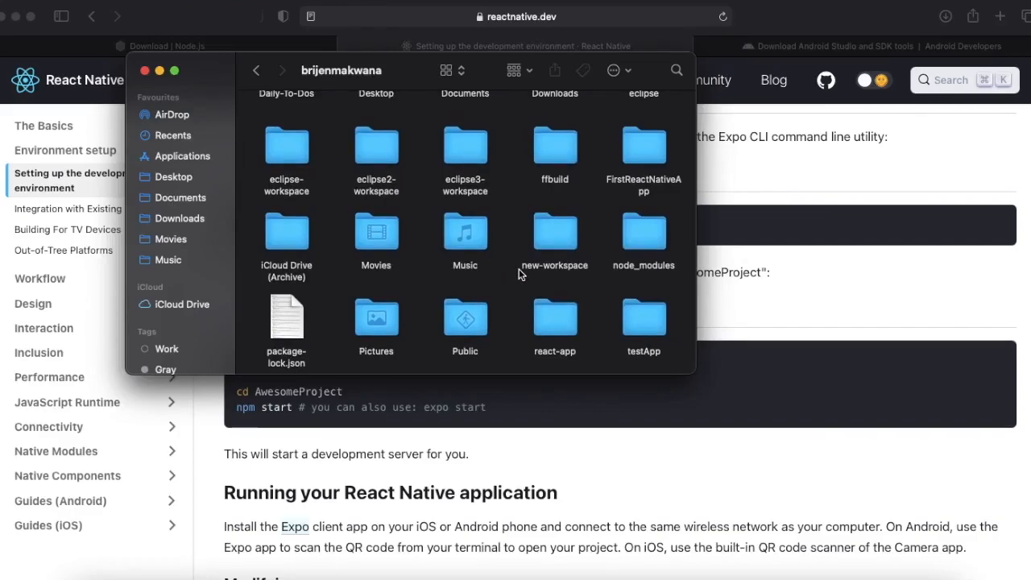
# Locate and open the FirstReactNativeApp folder showing App.js, app.json, assets and the other files.
pyautogui.scroll(3)
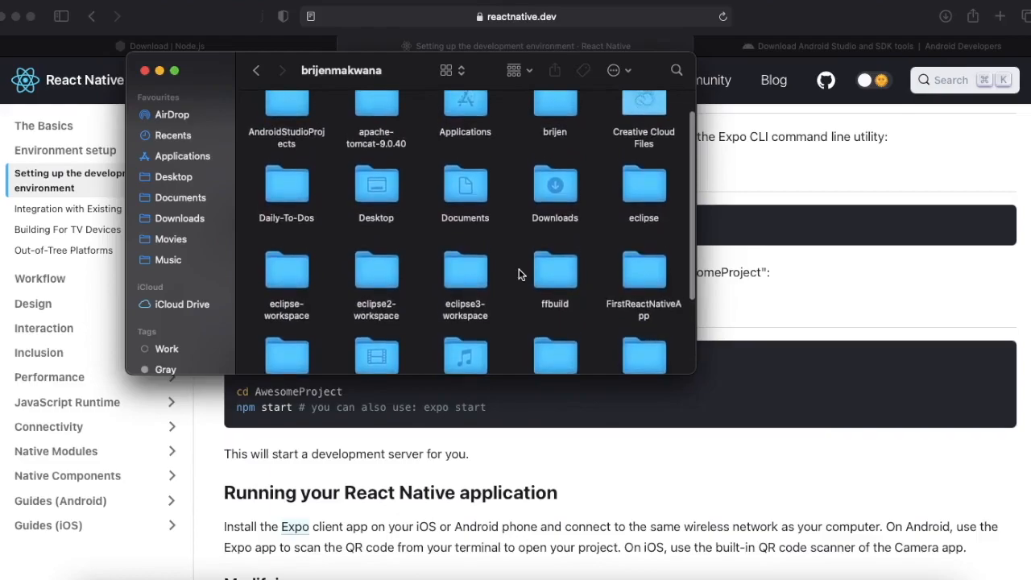
pyautogui.scroll(3)
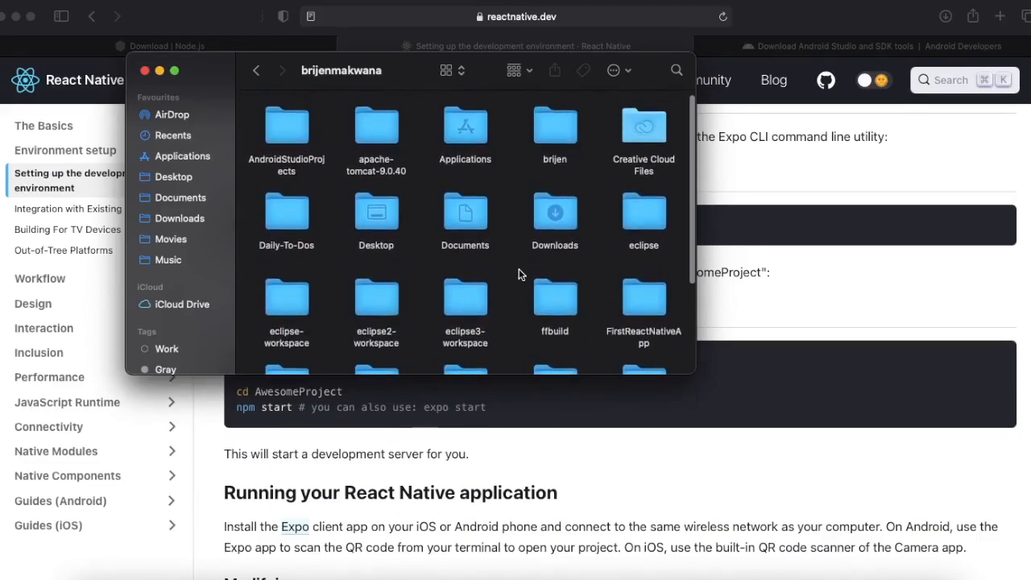
pyautogui.scroll(-3)
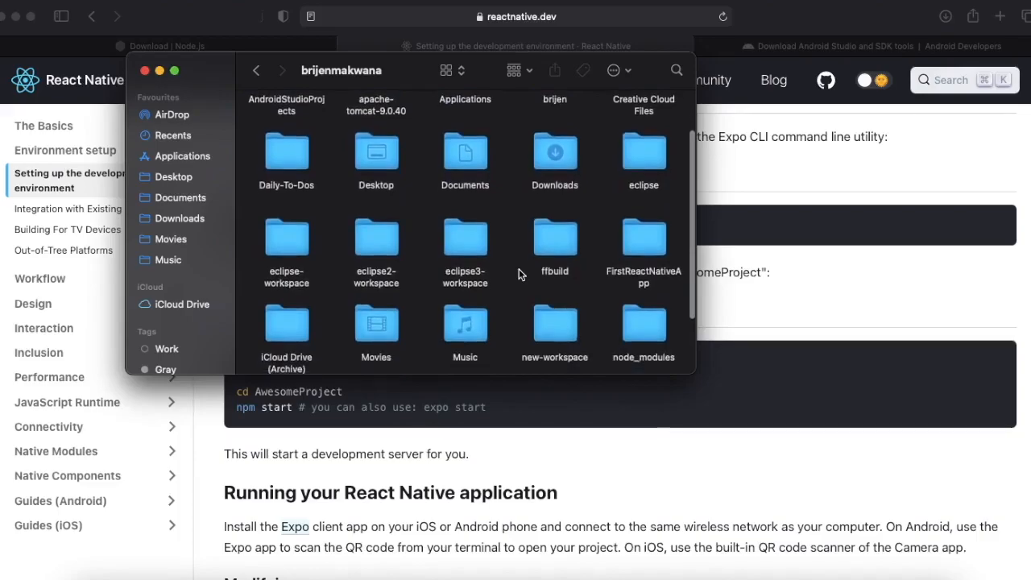
pyautogui.doubleClick(643, 237)
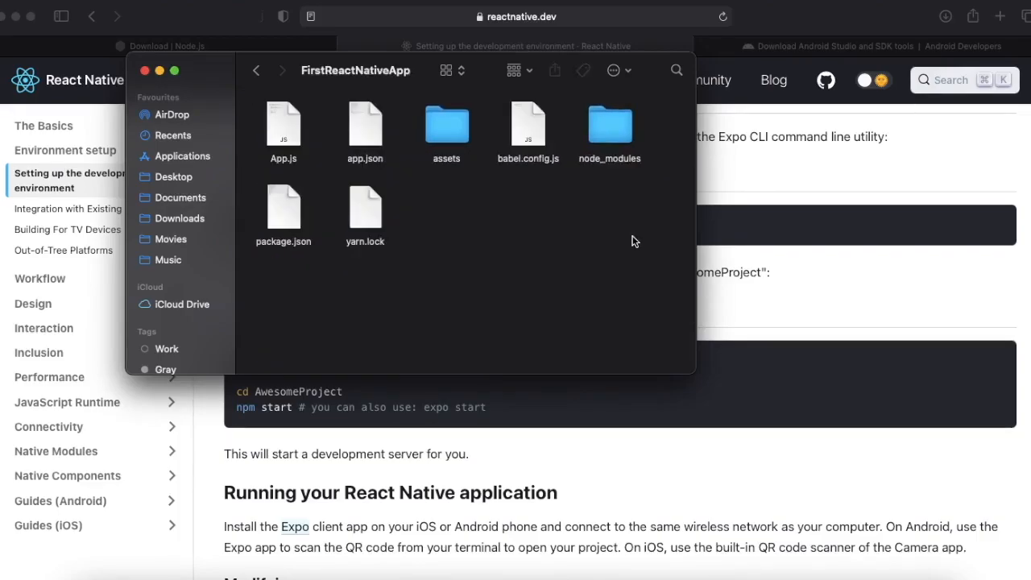
pyautogui.moveTo(142, 577)
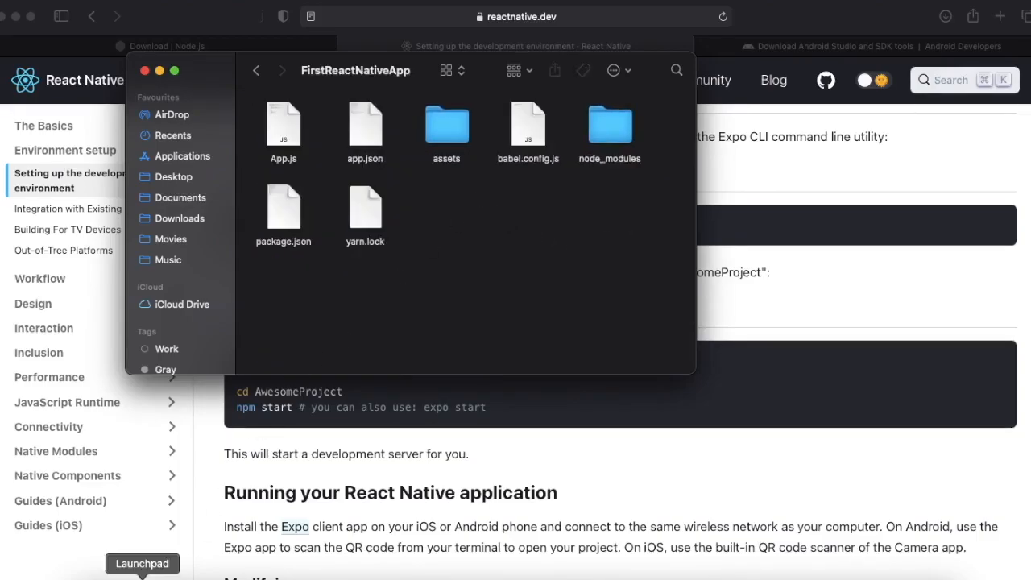
pyautogui.moveTo(94, 564)
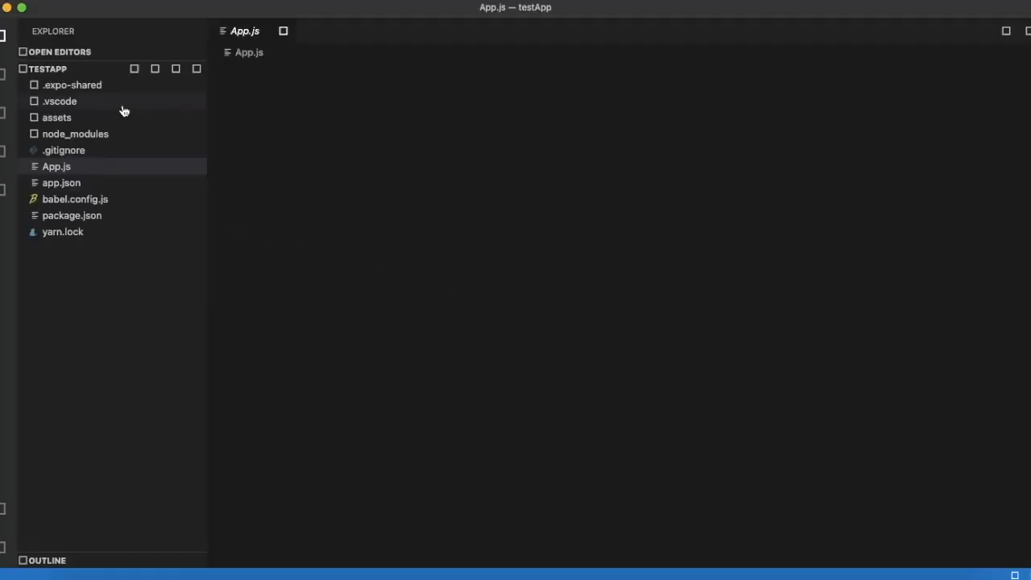
# Open the FirstReactNativeApp folder from the home directory in Visual Studio Code via File > Open Folder.
pyautogui.click(57, 166)
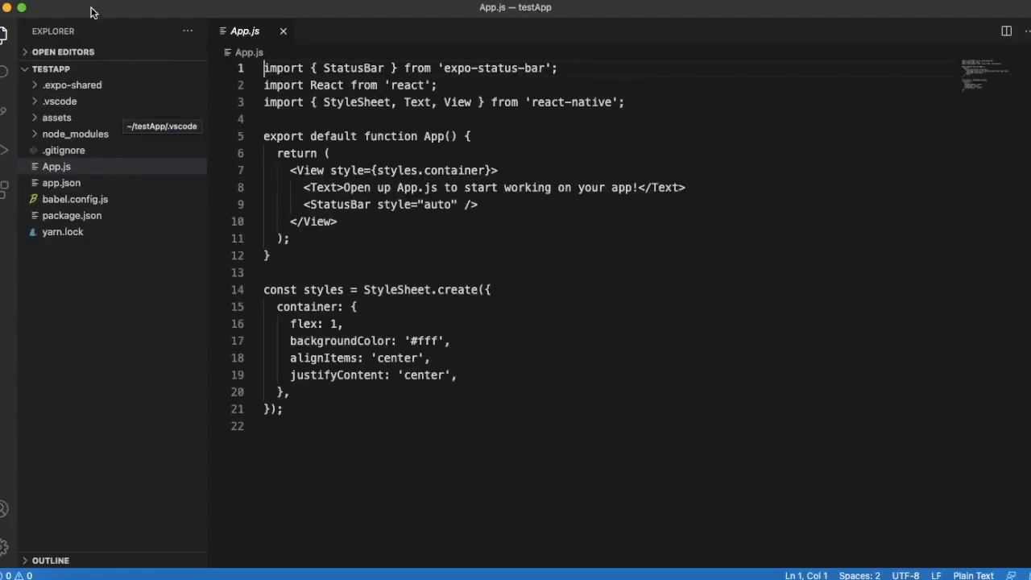
pyautogui.click(94, 6)
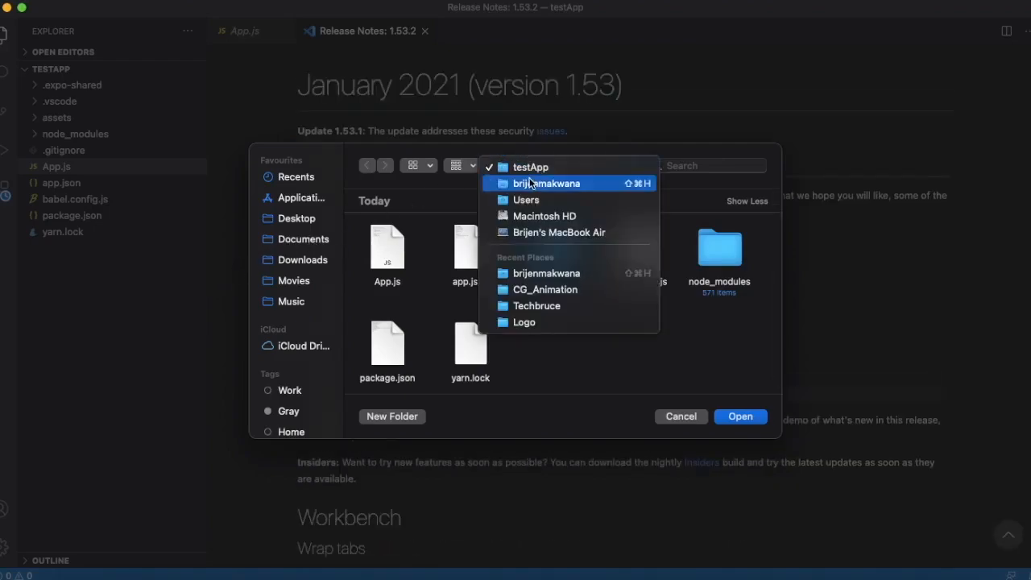
pyautogui.click(547, 183)
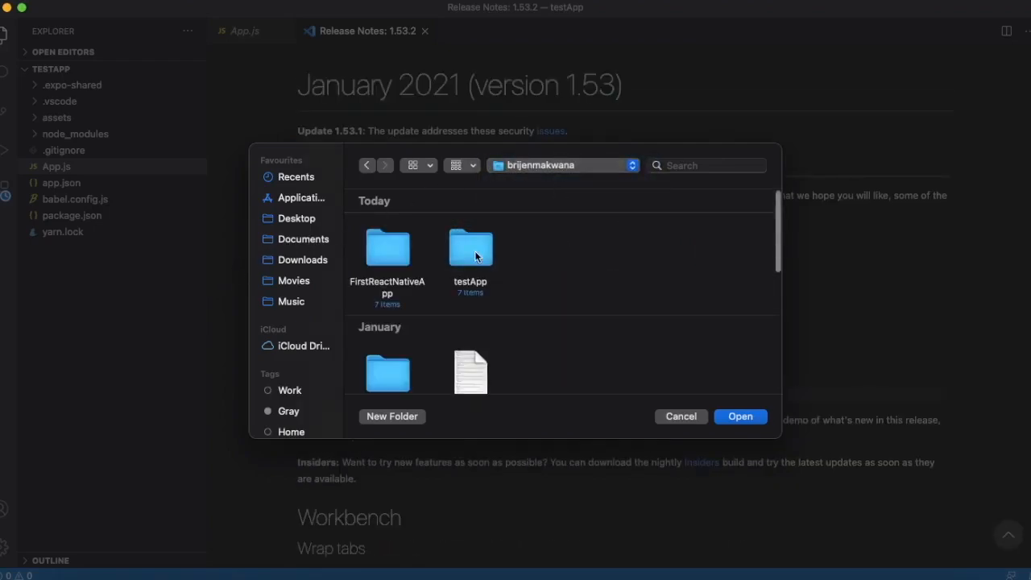
pyautogui.click(386, 248)
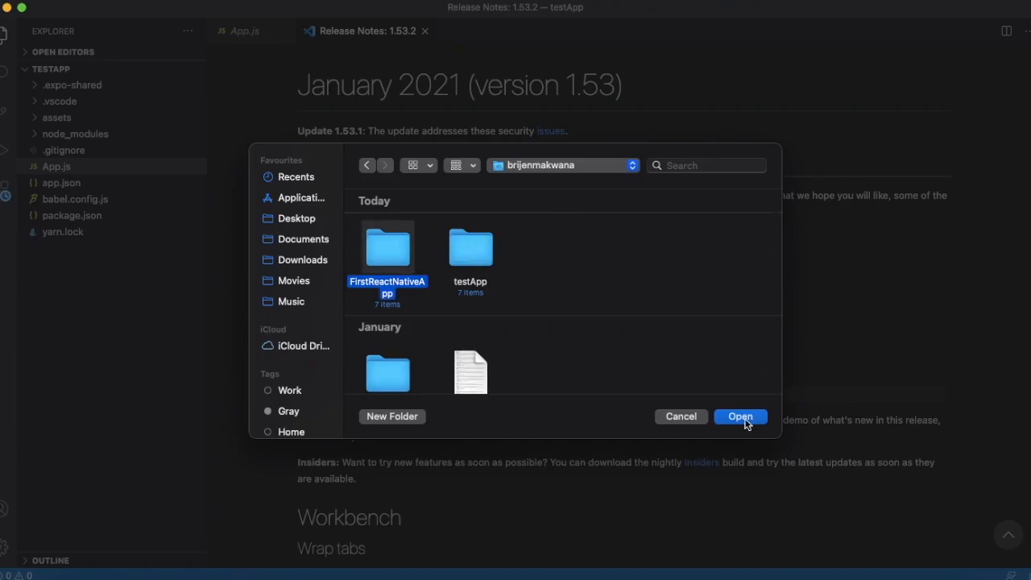
pyautogui.click(739, 416)
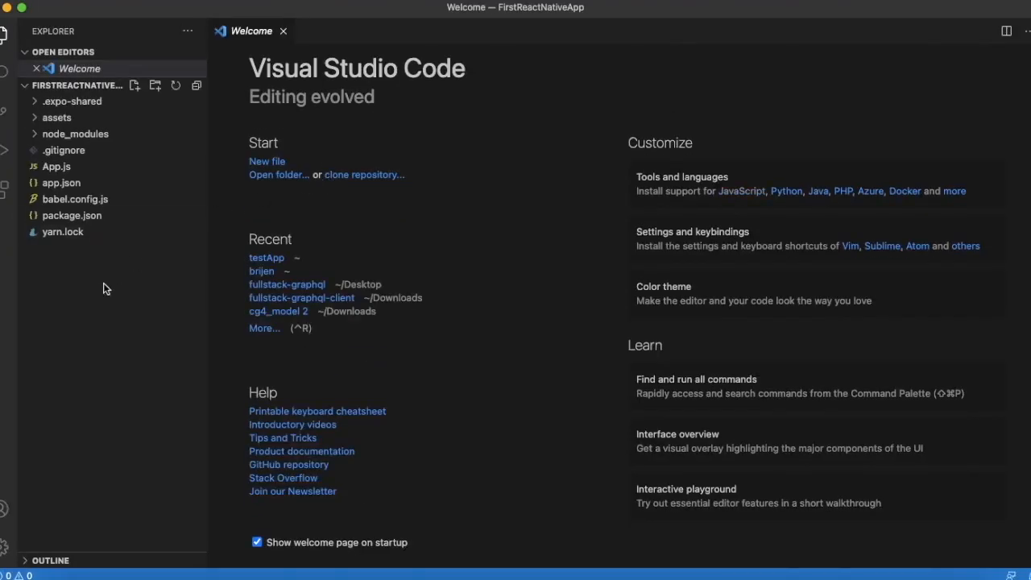
pyautogui.moveTo(126, 236)
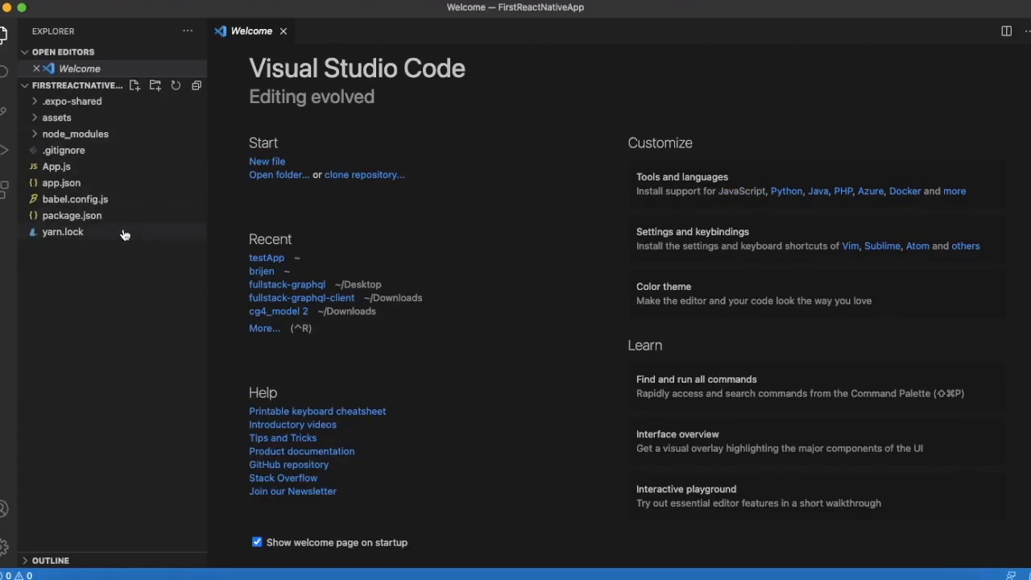
pyautogui.moveTo(145, 103)
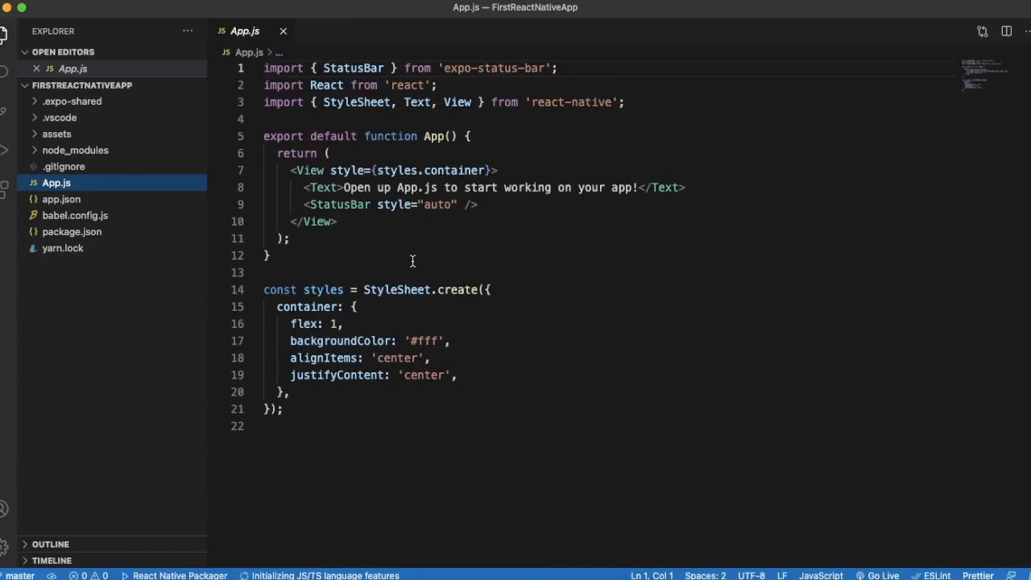
pyautogui.moveTo(364, 210)
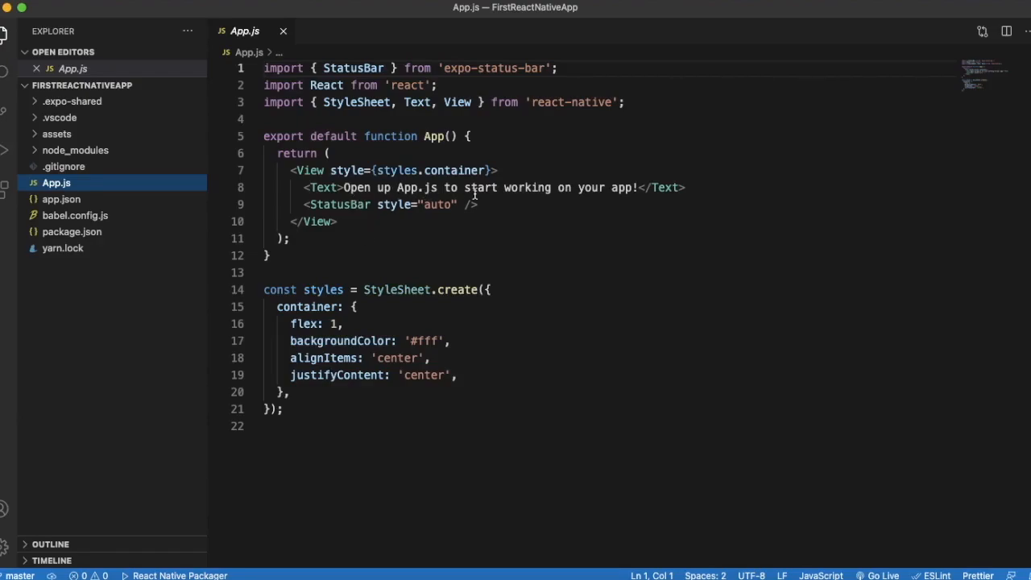
pyautogui.moveTo(491, 187)
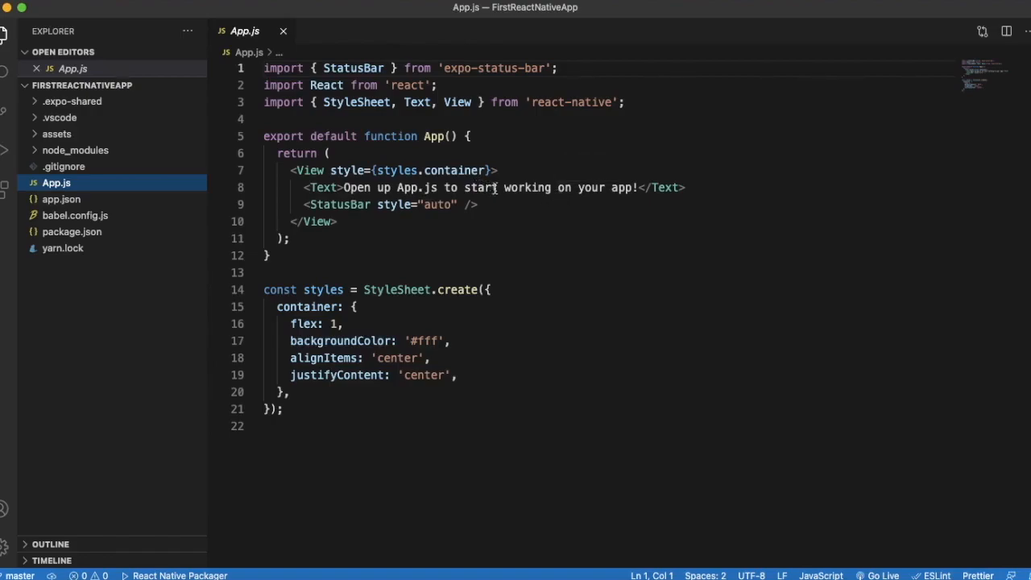
pyautogui.moveTo(498, 253)
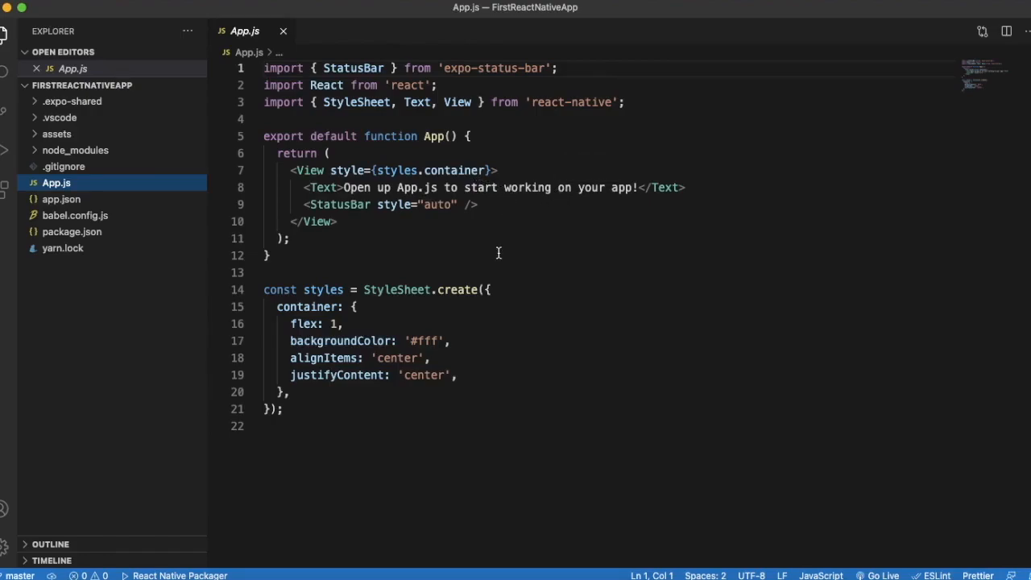